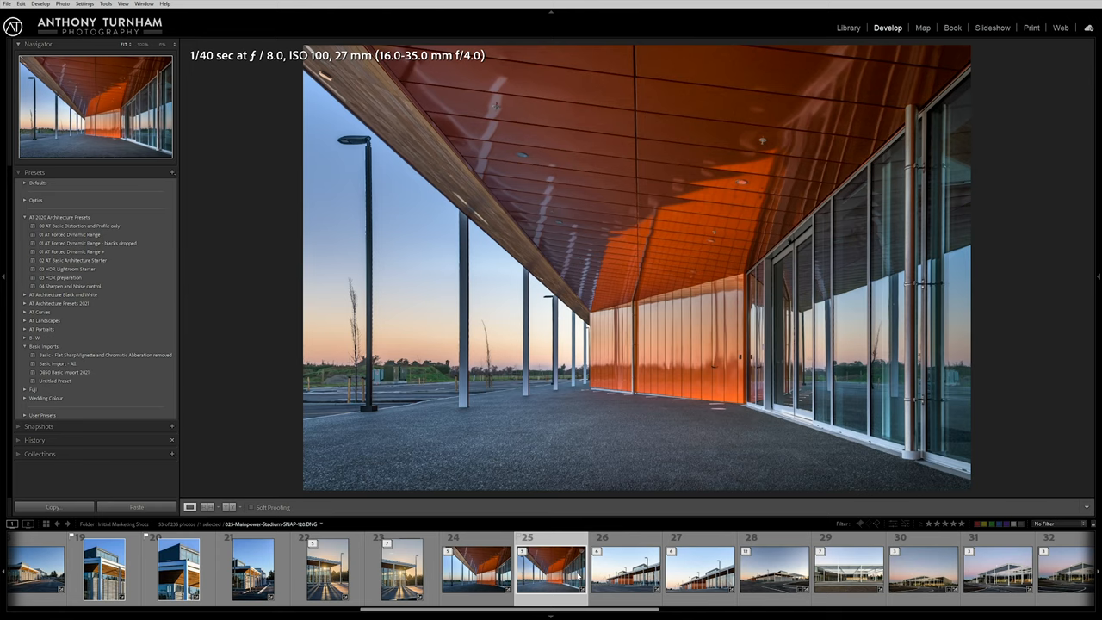
# Step: Go to the Library grid and scroll down to the orange-ceiling walkway photo
pyautogui.click(847, 38)
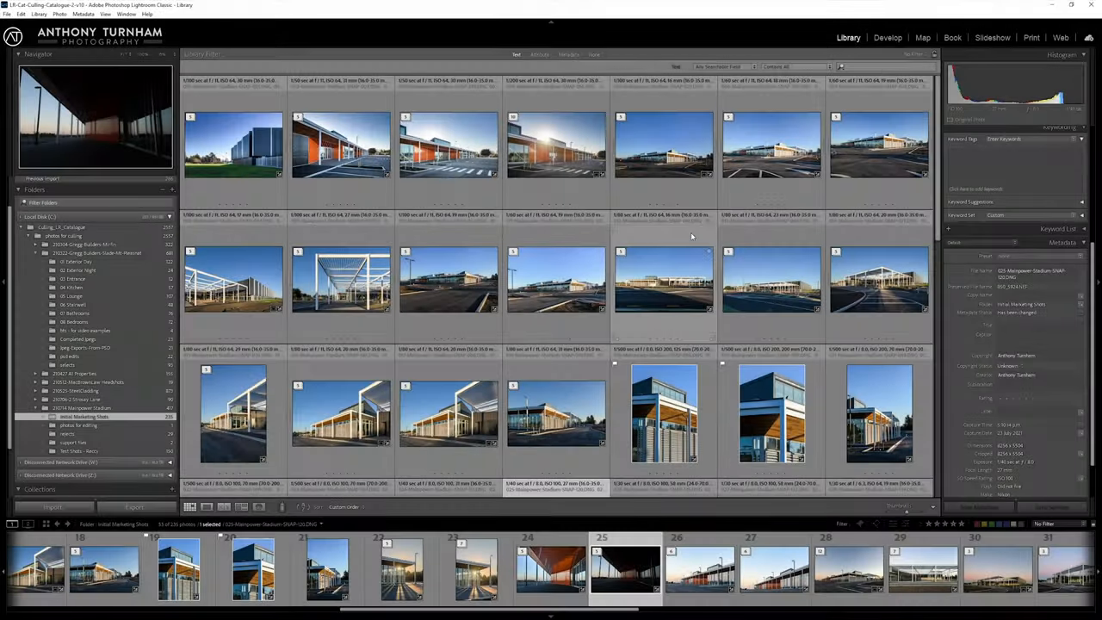
pyautogui.scroll(-3)
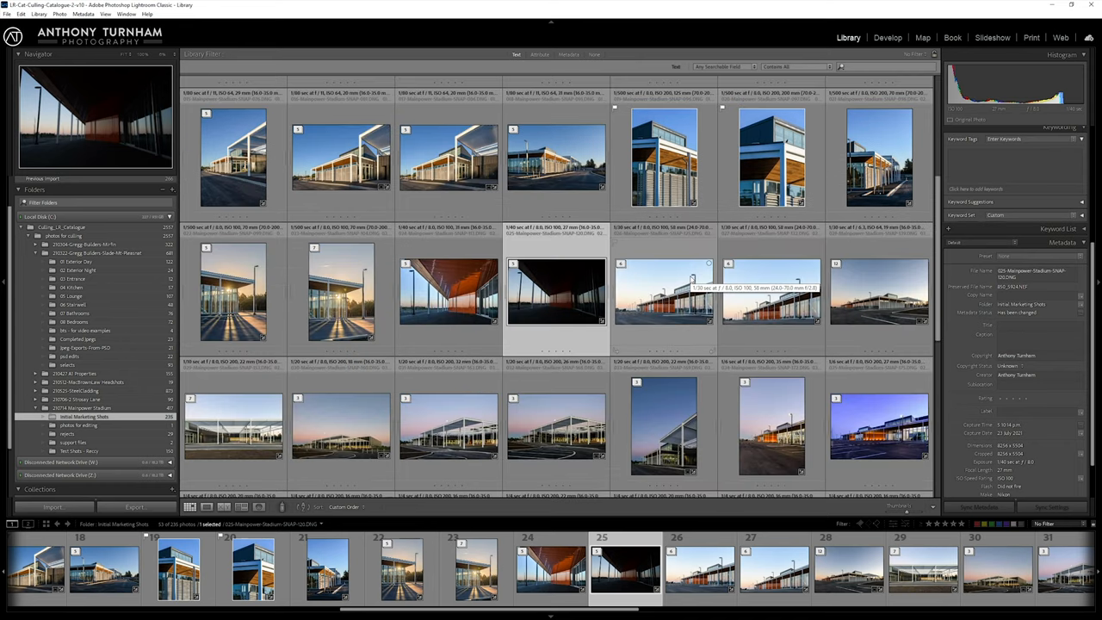
pyautogui.scroll(-3)
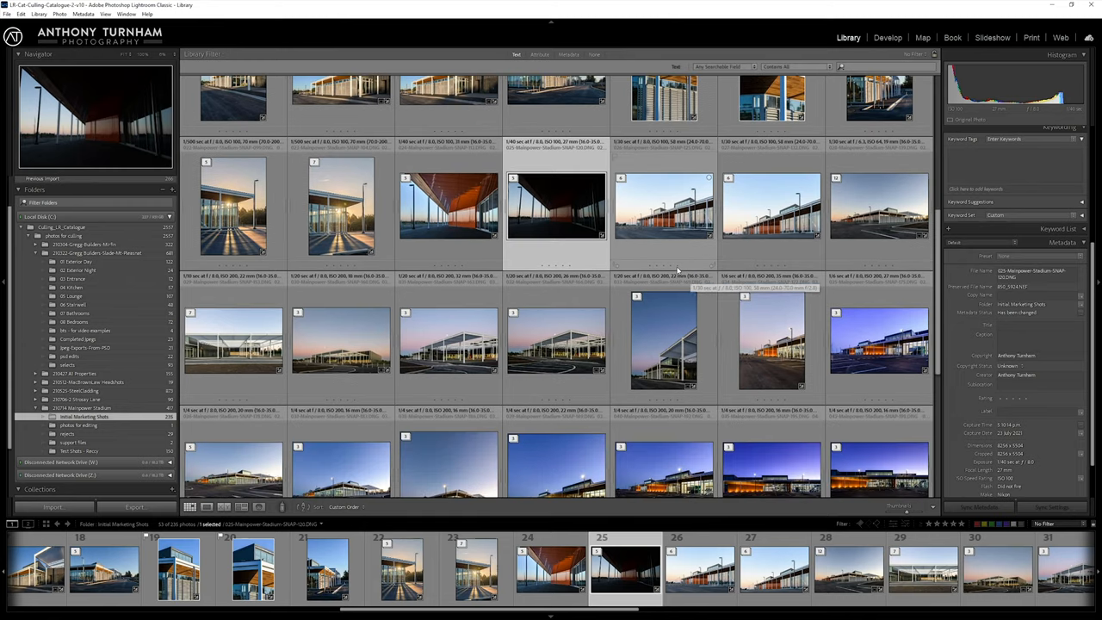
pyautogui.scroll(-3)
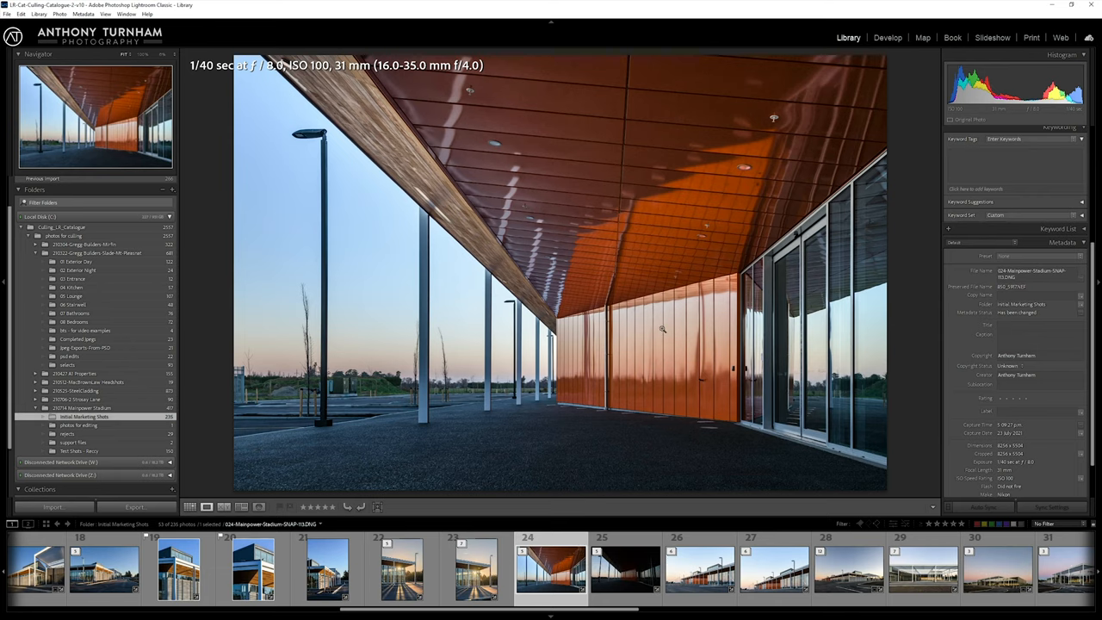
# Step: Select the darker bracketed exposure of the walkway in the filmstrip
pyautogui.click(623, 578)
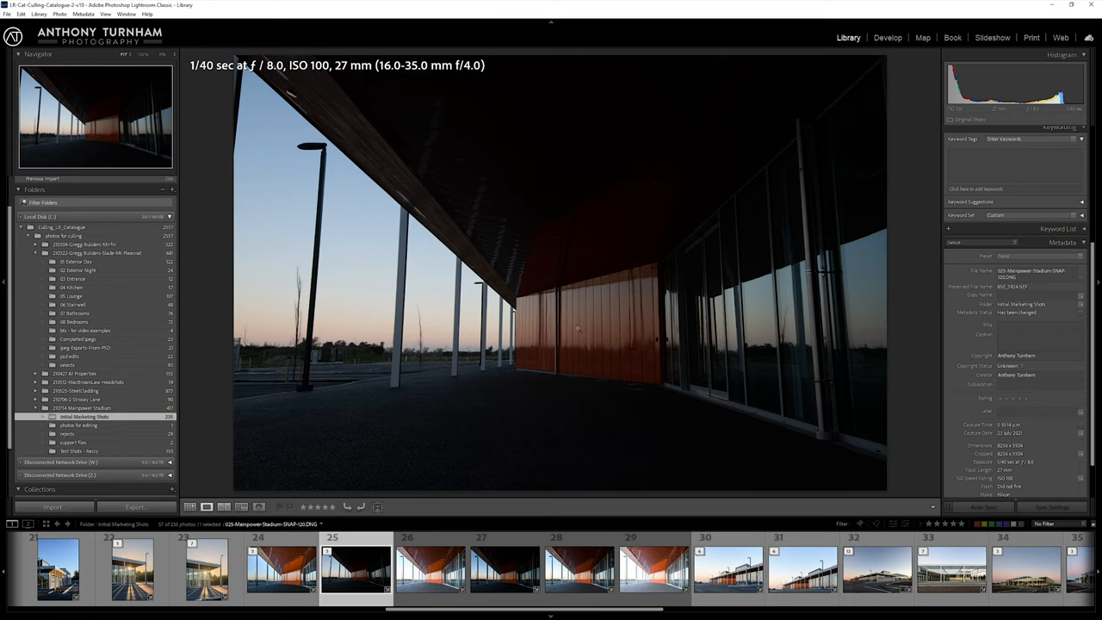
# Step: In Develop, brighten Exposure, pull back sky Highlights and lift ceiling Shadows, zooming in to check
pyautogui.click(885, 38)
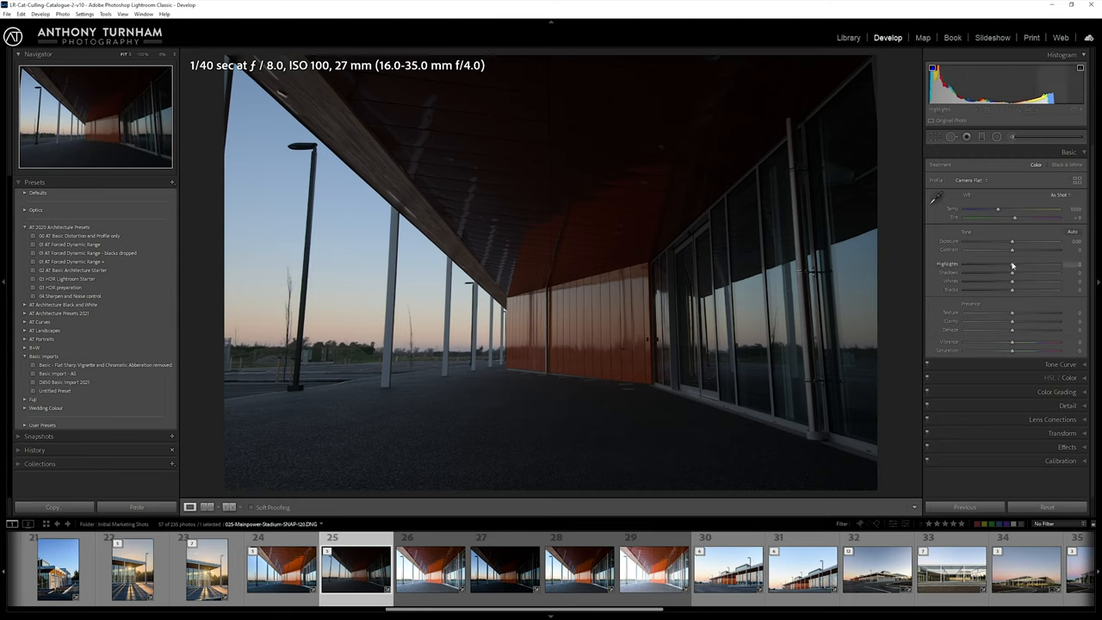
pyautogui.moveTo(1013, 265); pyautogui.dragTo(1013, 267)
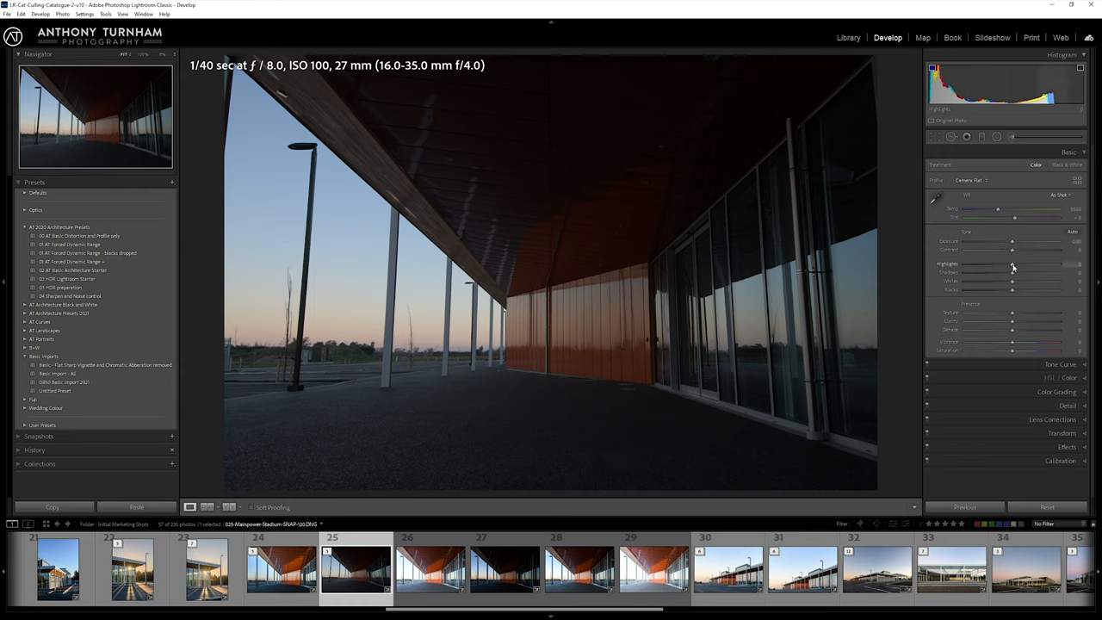
pyautogui.moveTo(1013, 265); pyautogui.dragTo(982, 265)
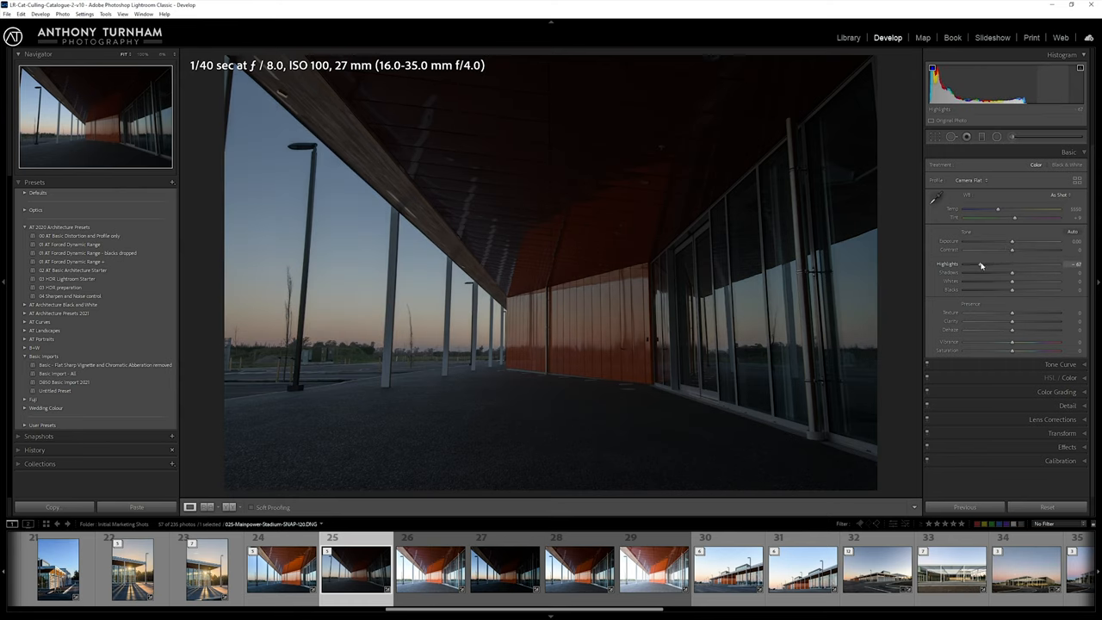
pyautogui.moveTo(1014, 272); pyautogui.dragTo(1044, 272)
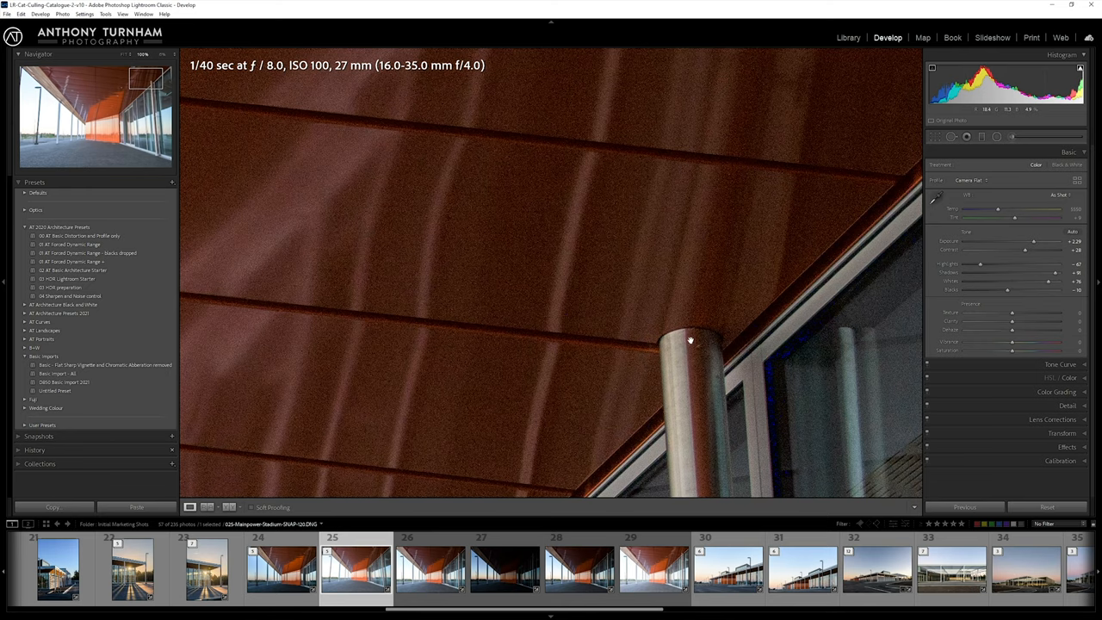
pyautogui.click(644, 579)
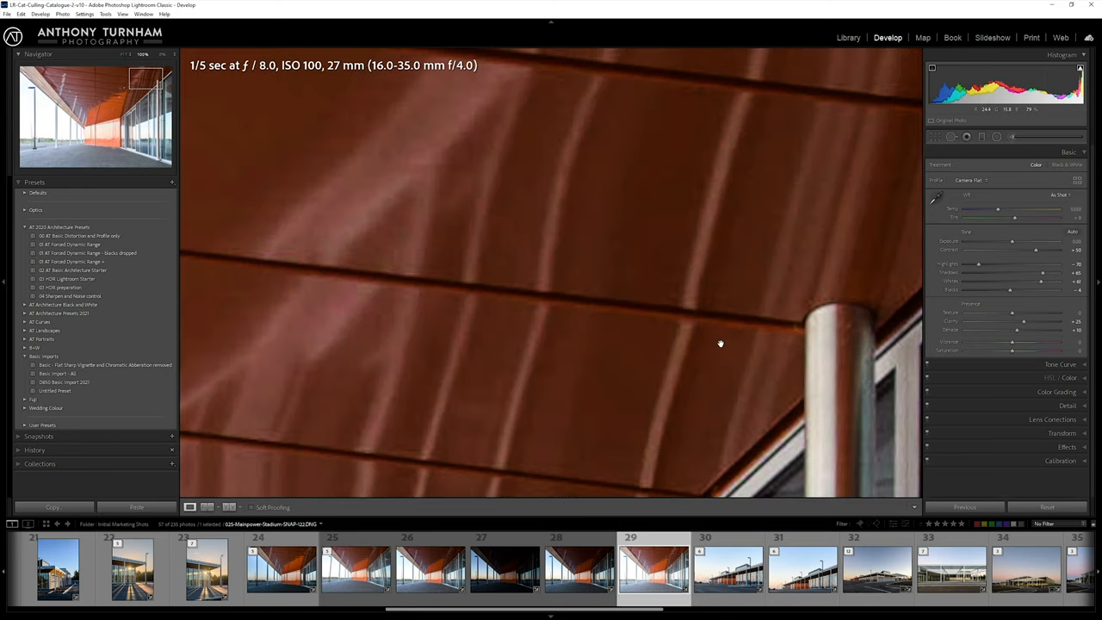
pyautogui.moveTo(720, 344); pyautogui.dragTo(569, 335)
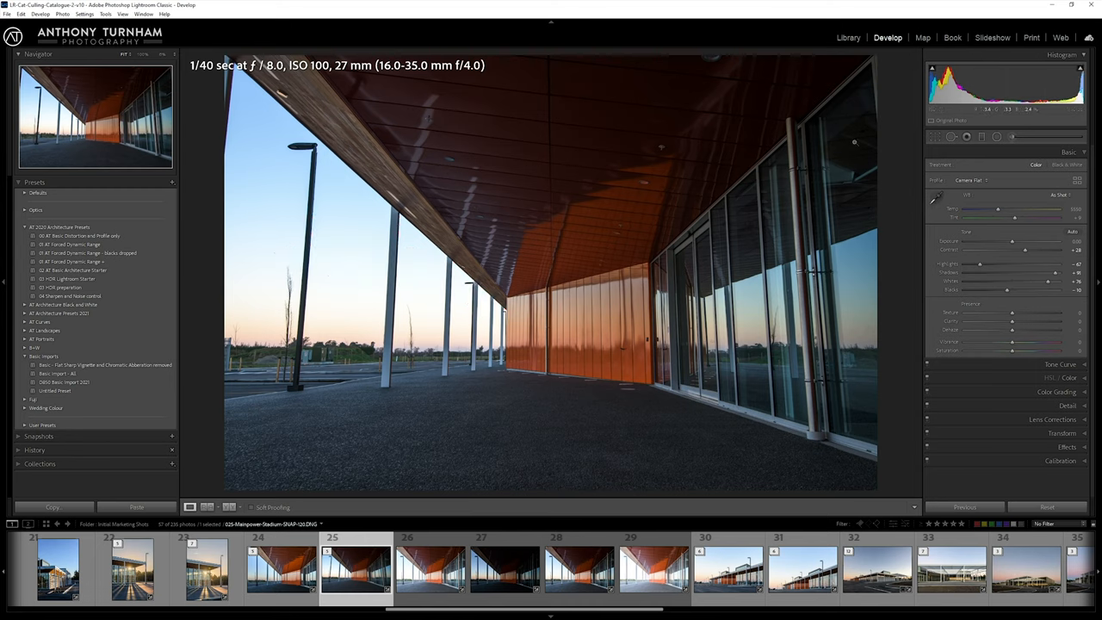
# Step: Raise Clarity, Vibrance and Saturation for crisper detail and richer ceiling colour
pyautogui.click(1085, 69)
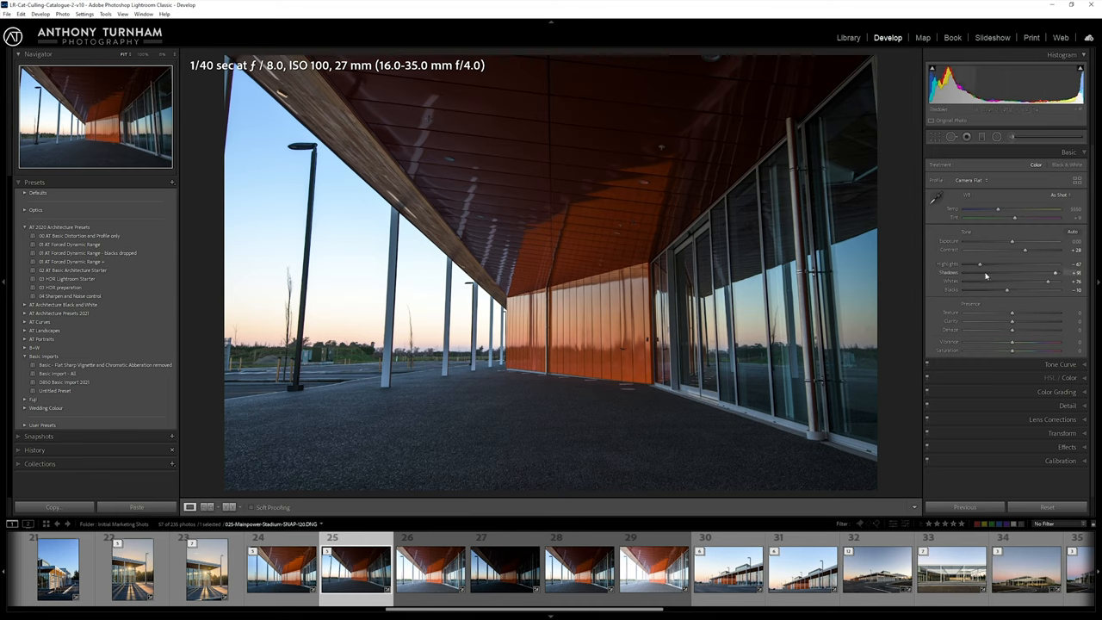
pyautogui.moveTo(1013, 320); pyautogui.dragTo(1023, 321)
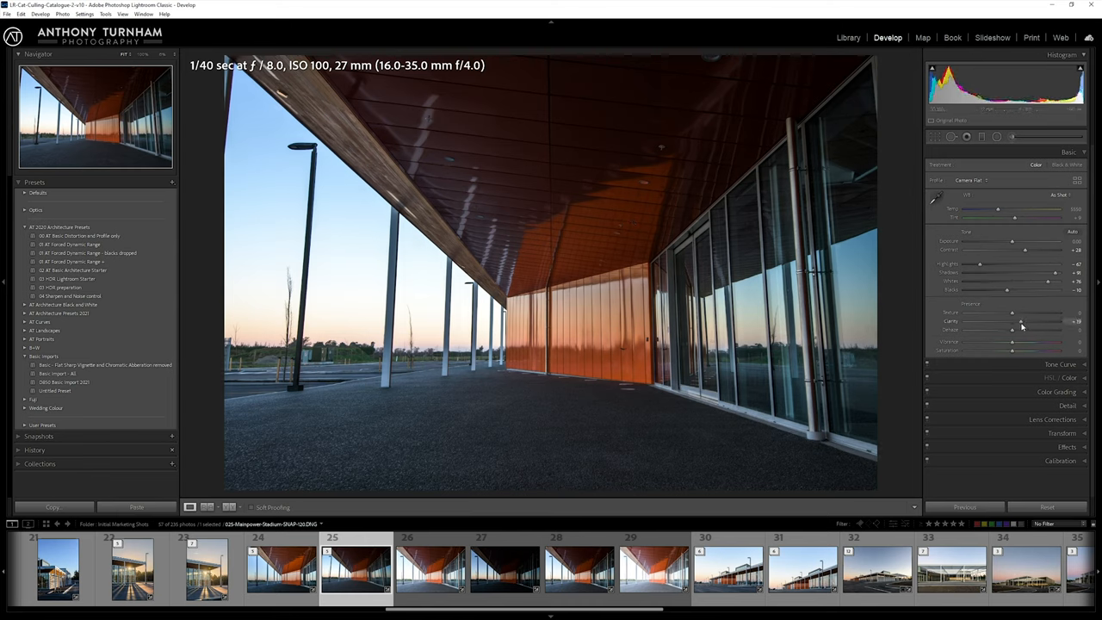
pyautogui.moveTo(1012, 330); pyautogui.dragTo(1020, 331)
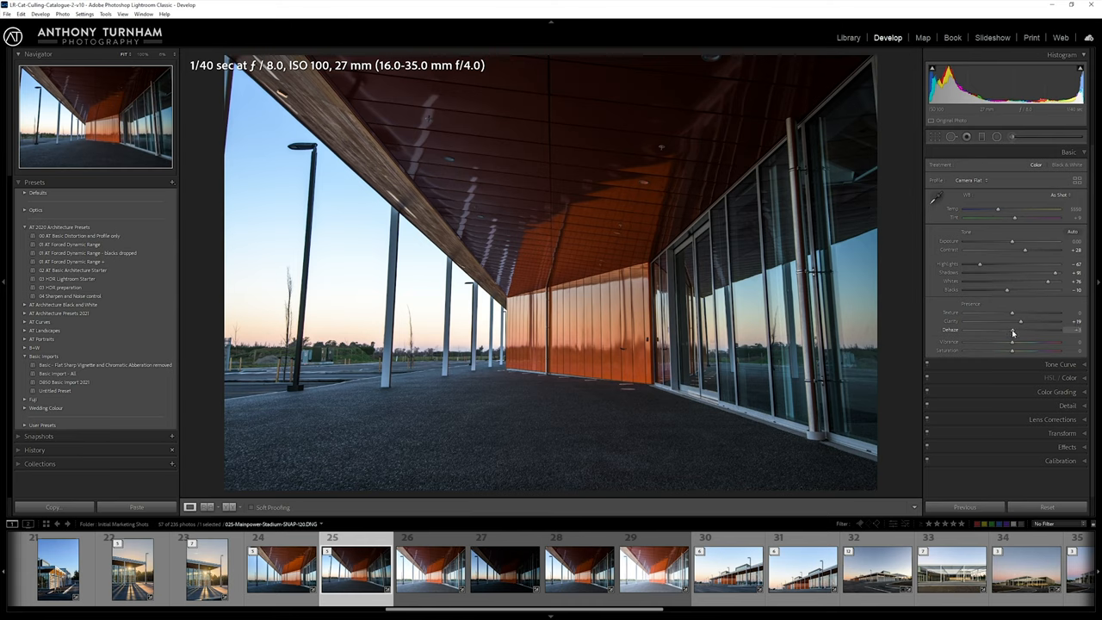
pyautogui.moveTo(995, 331); pyautogui.dragTo(1014, 331)
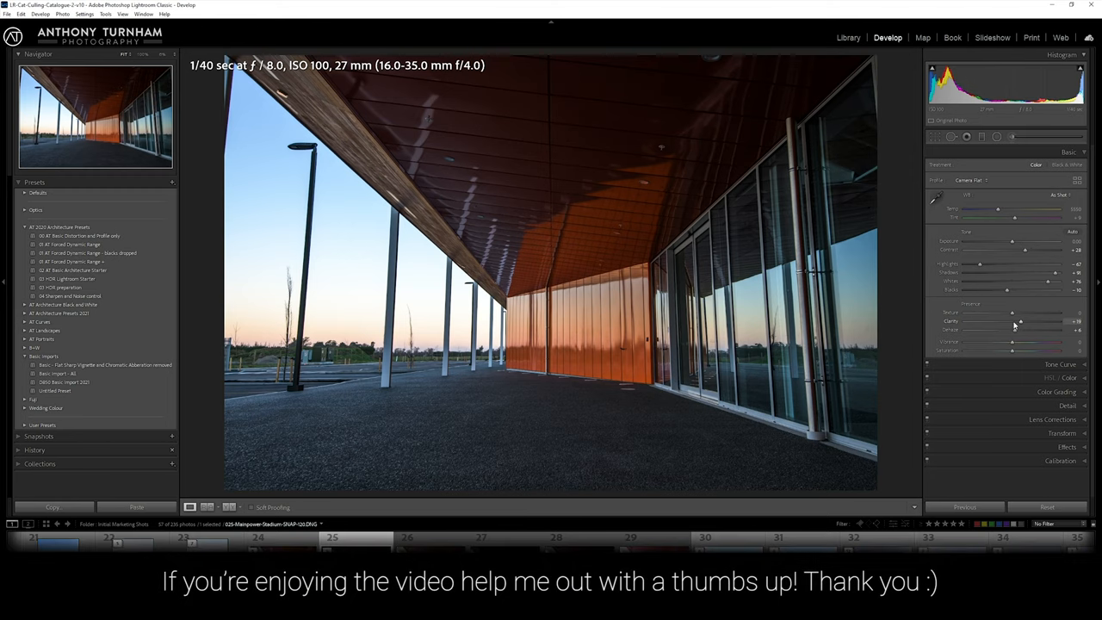
# Step: Shape an S-curve in Tone Curve, raising highlights and darkening shadows for stronger contrast
pyautogui.moveTo(1013, 341); pyautogui.dragTo(1033, 341)
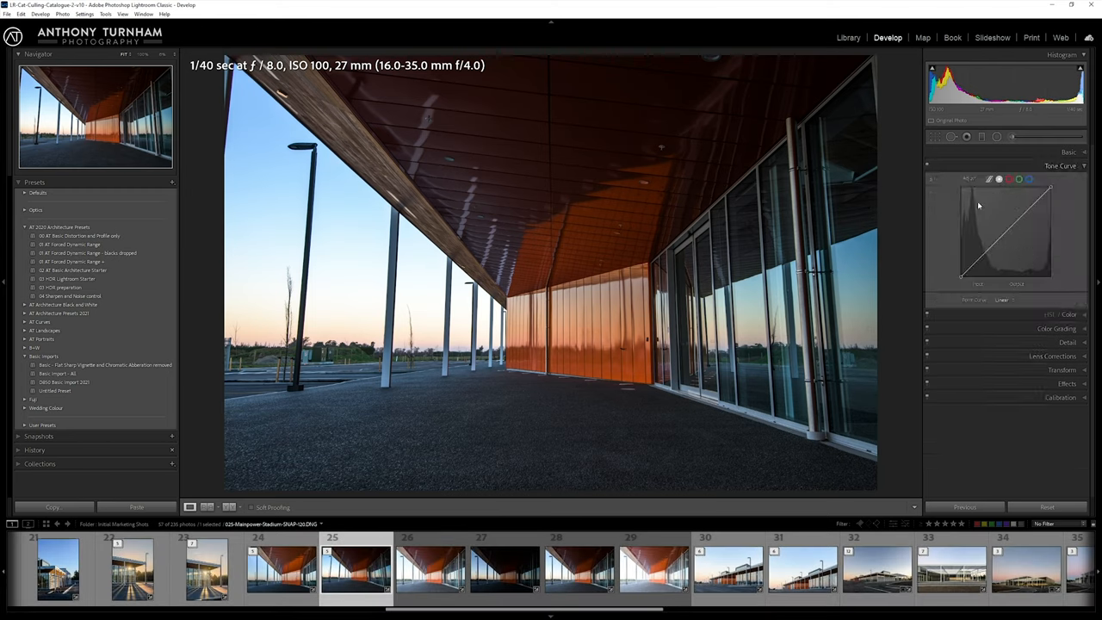
pyautogui.moveTo(978, 205); pyautogui.dragTo(979, 259)
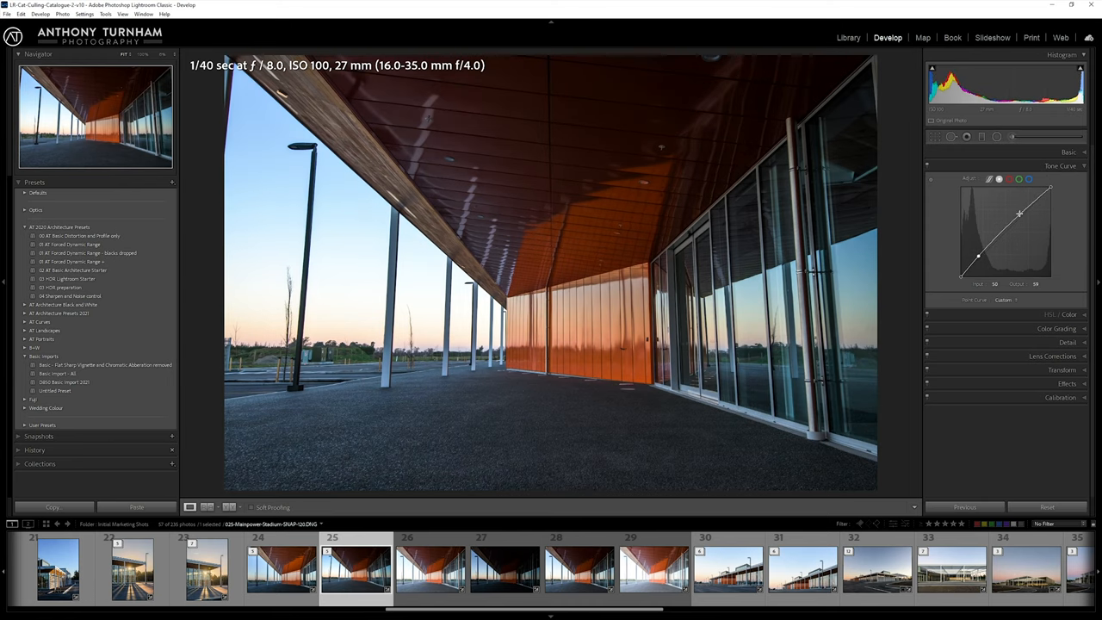
pyautogui.moveTo(1020, 214); pyautogui.dragTo(1025, 217)
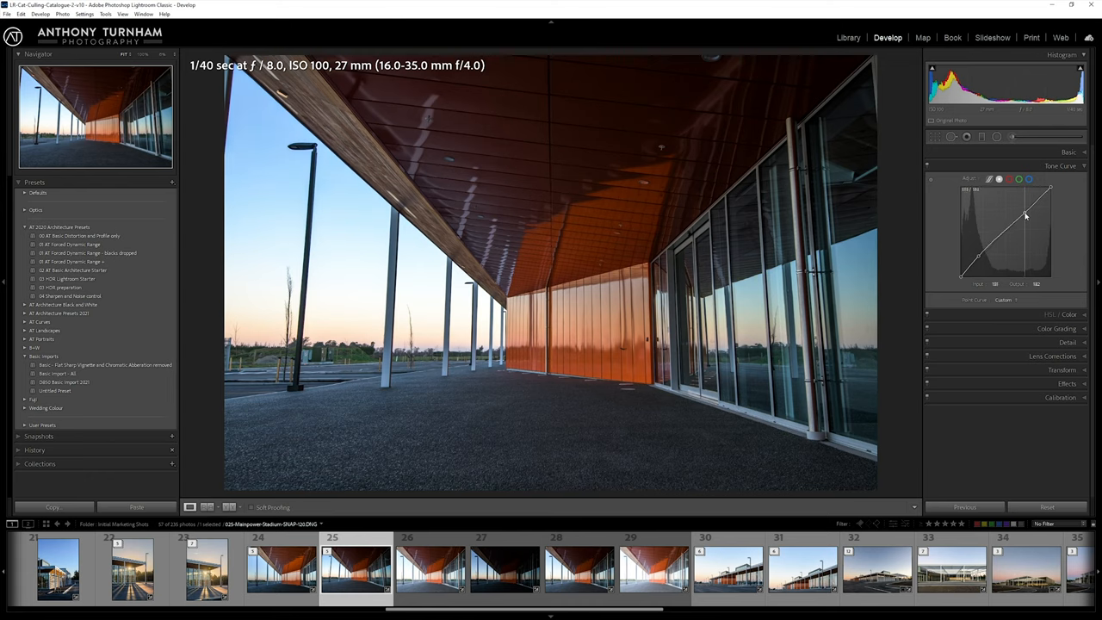
pyautogui.moveTo(1025, 217); pyautogui.dragTo(1024, 214)
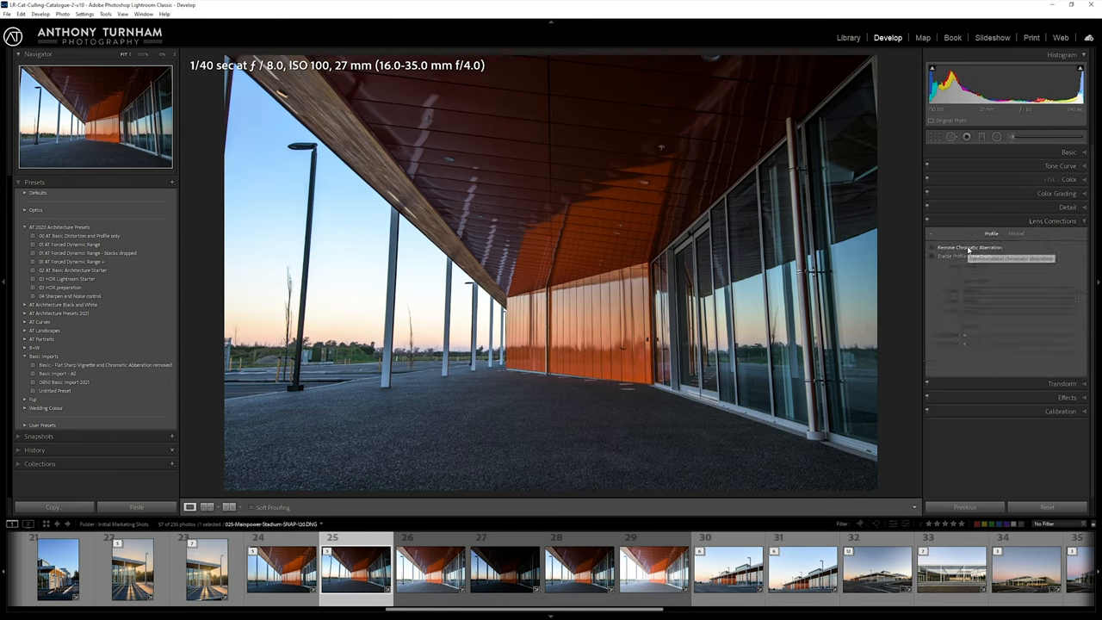
# Step: Enable lens profile correction, toggling it off and on to compare the effect
pyautogui.click(932, 255)
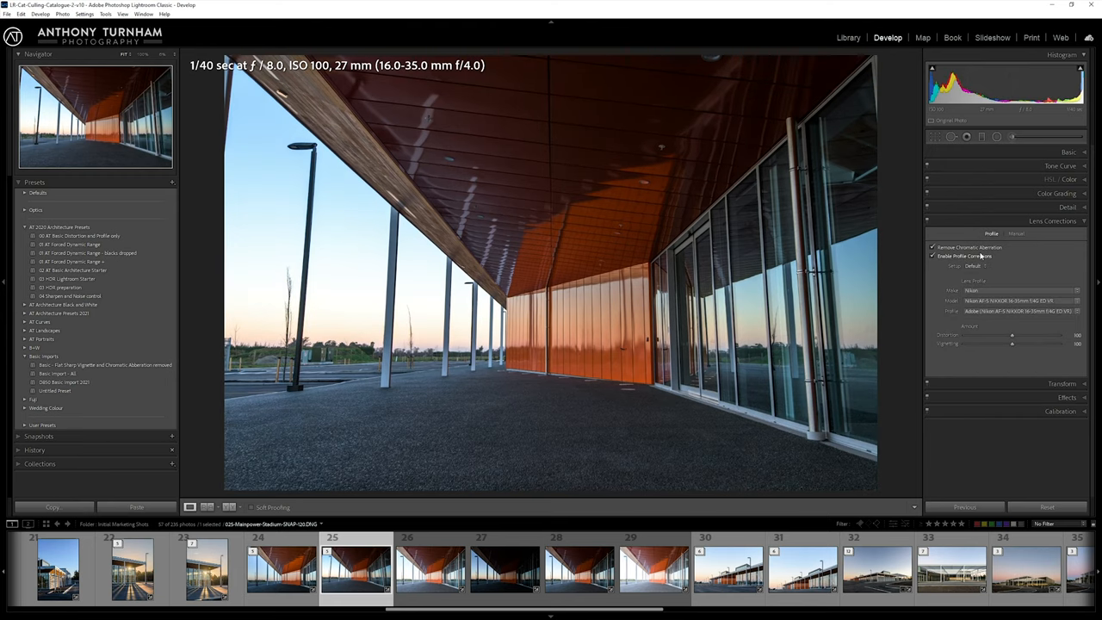
pyautogui.click(933, 255)
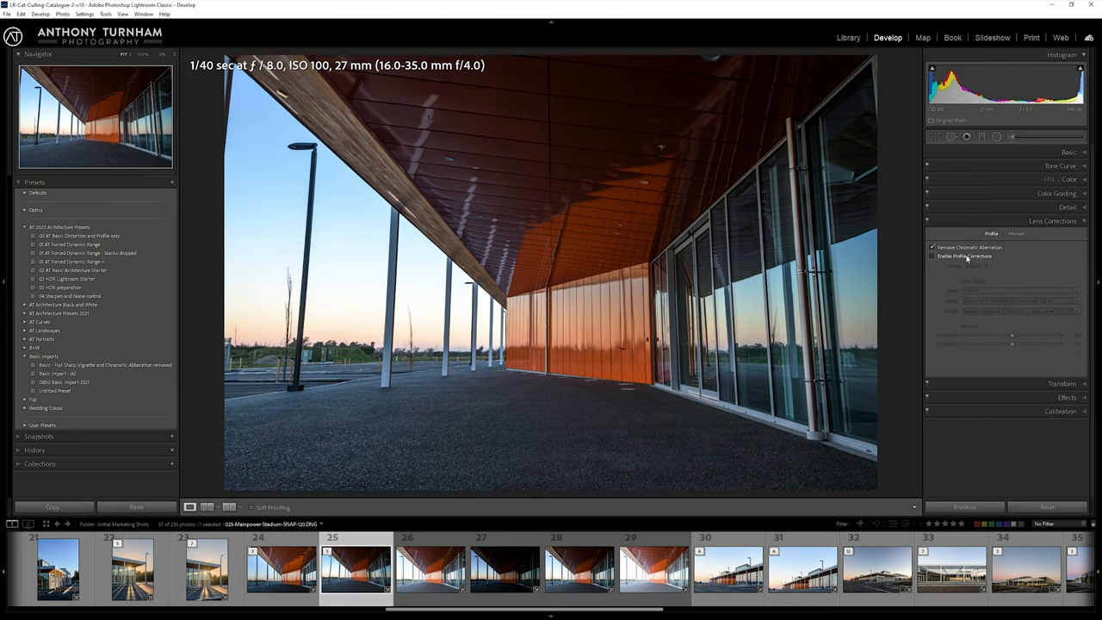
pyautogui.click(933, 255)
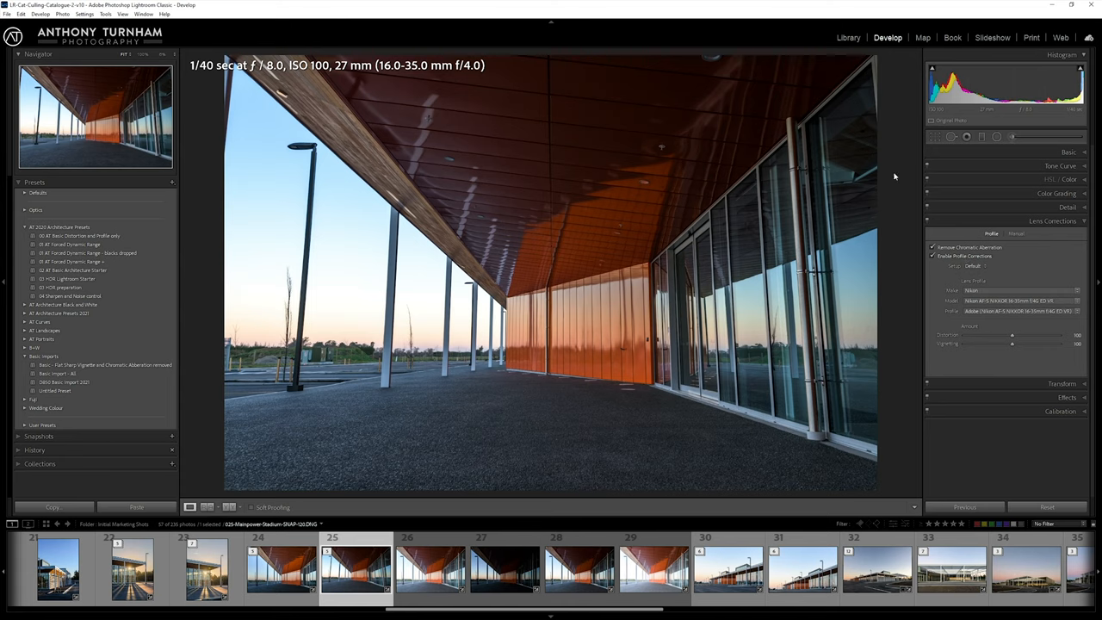
pyautogui.moveTo(951, 217)
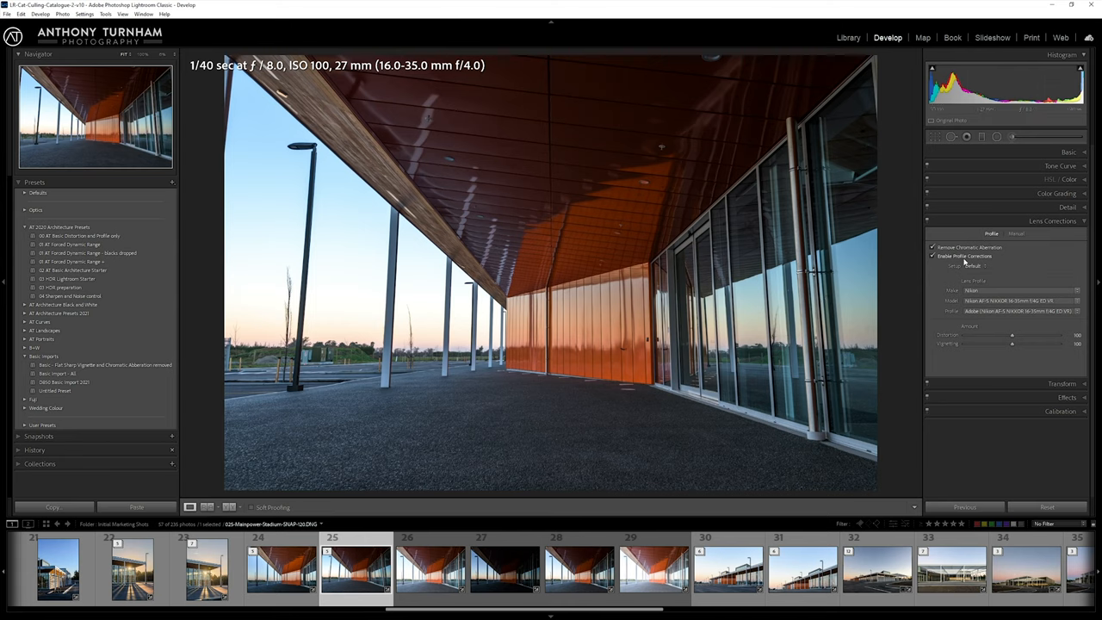
pyautogui.moveTo(944, 265)
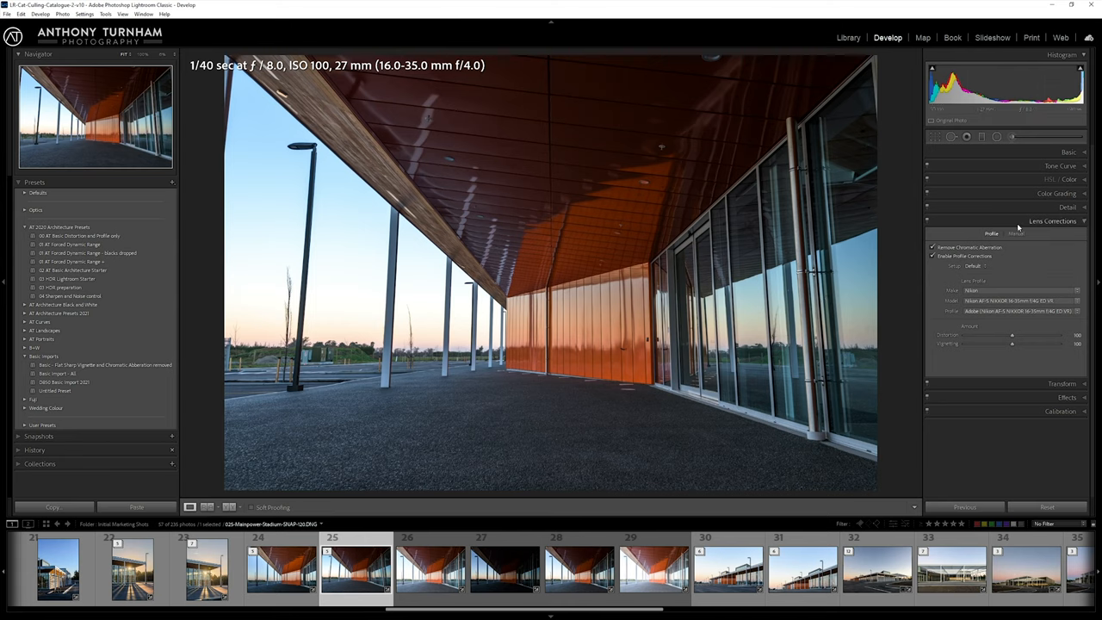
pyautogui.moveTo(964, 248)
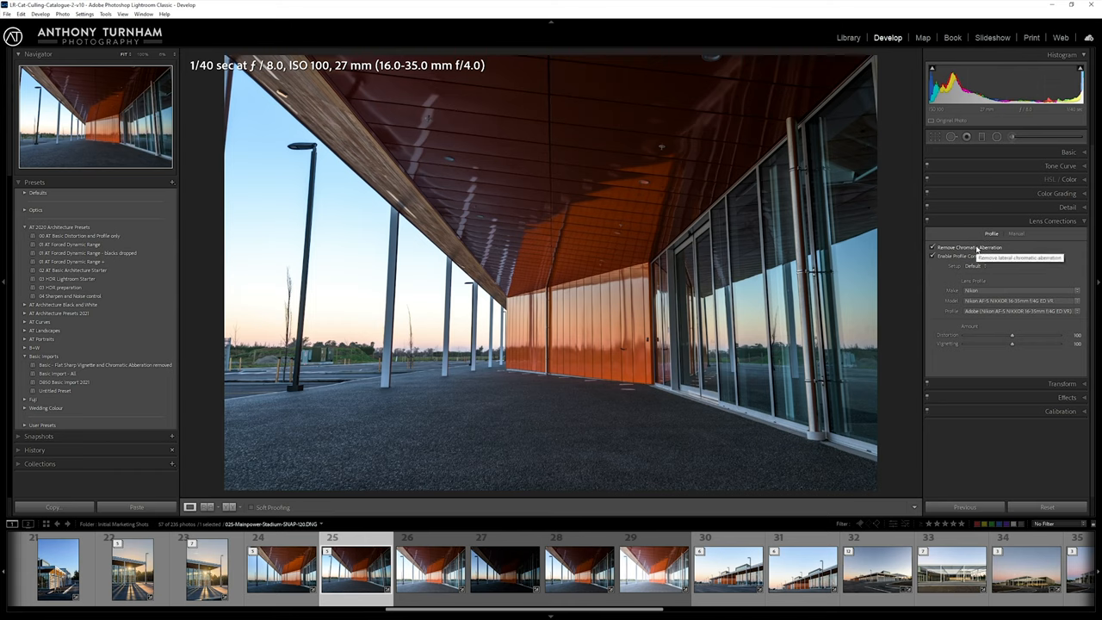
pyautogui.click(1057, 206)
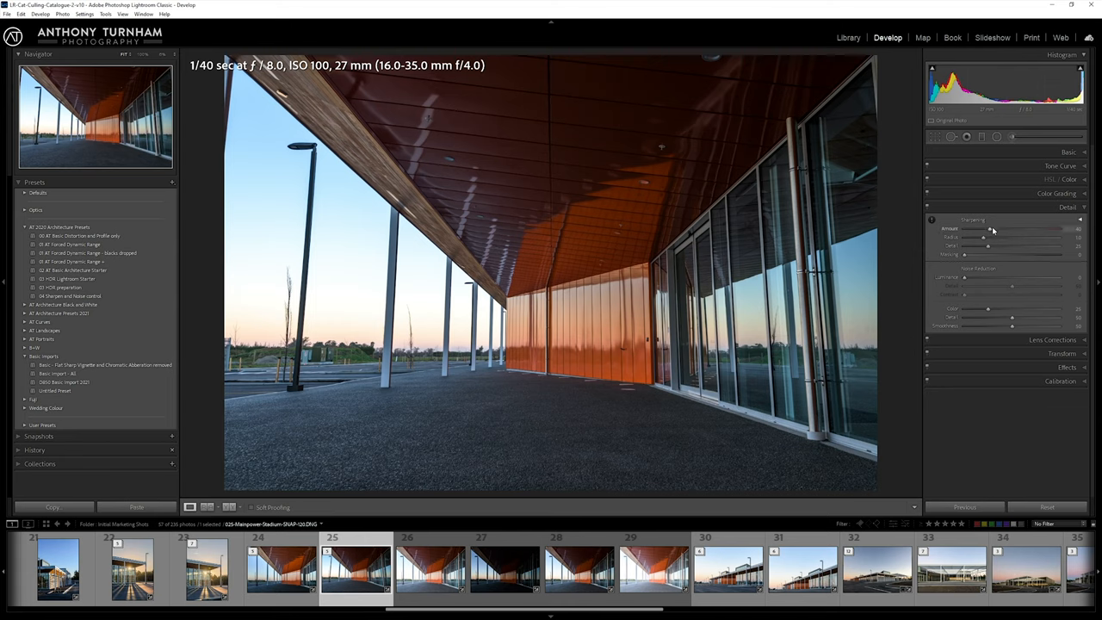
# Step: Increase the Sharpening Amount in the Detail panel
pyautogui.moveTo(986, 227); pyautogui.dragTo(1023, 227)
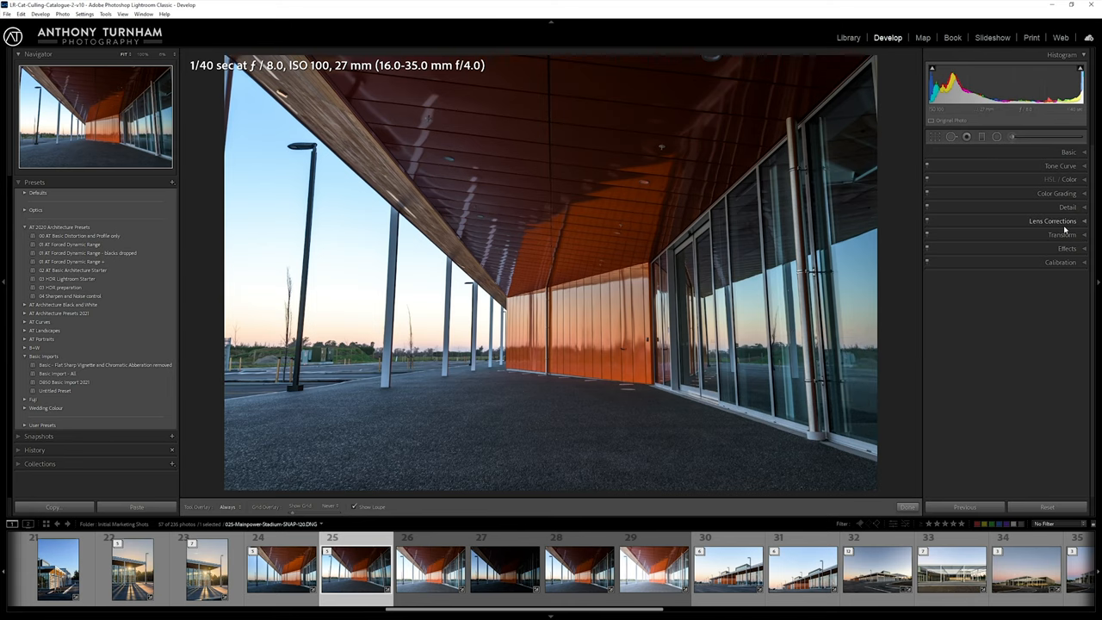
# Step: Collapse the Transform panel and expand the Basic tone and colour panel
pyautogui.click(1057, 234)
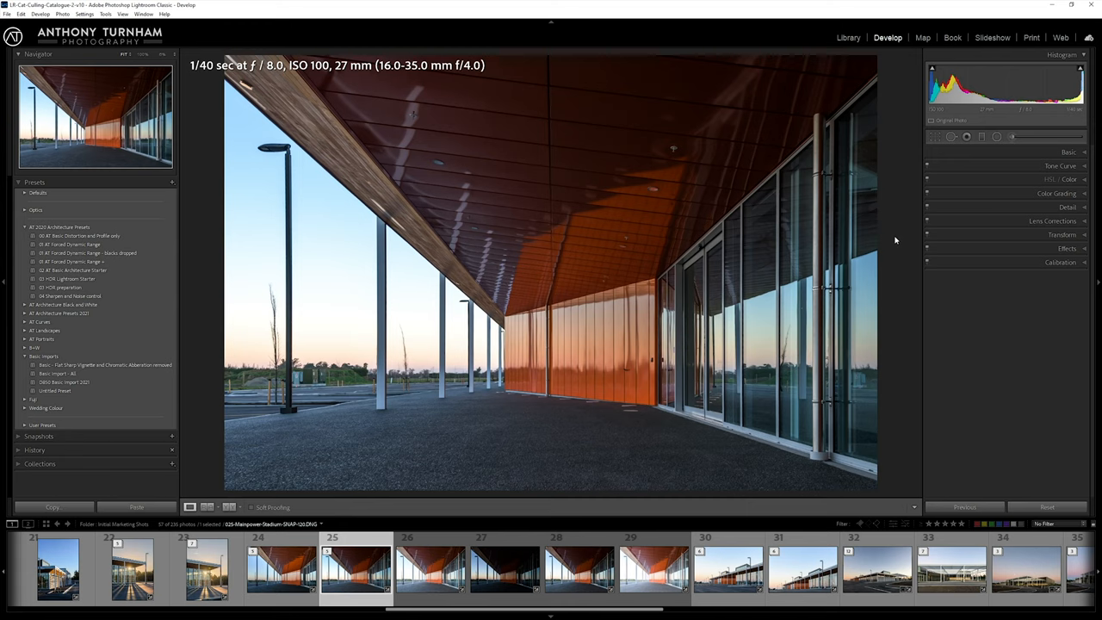
pyautogui.click(1070, 152)
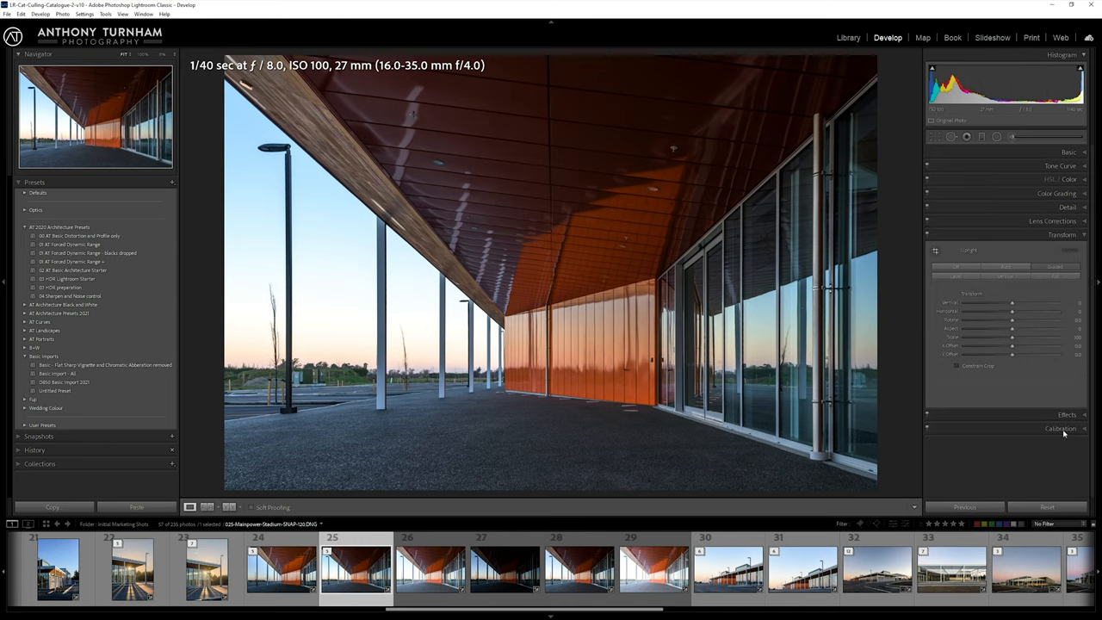
pyautogui.moveTo(1034, 255)
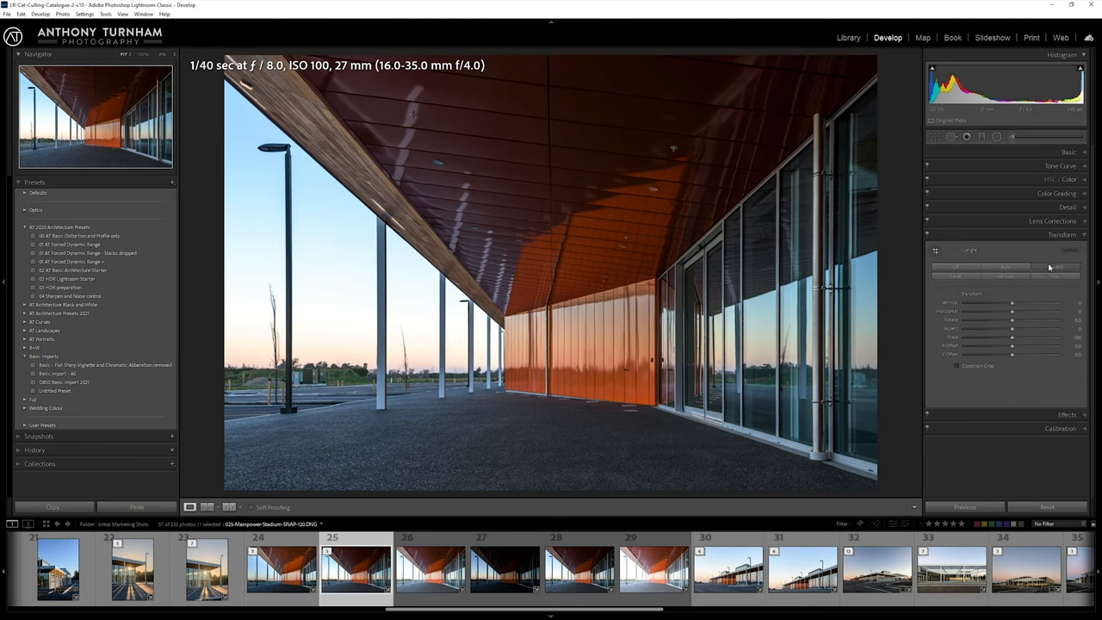
pyautogui.click(1065, 151)
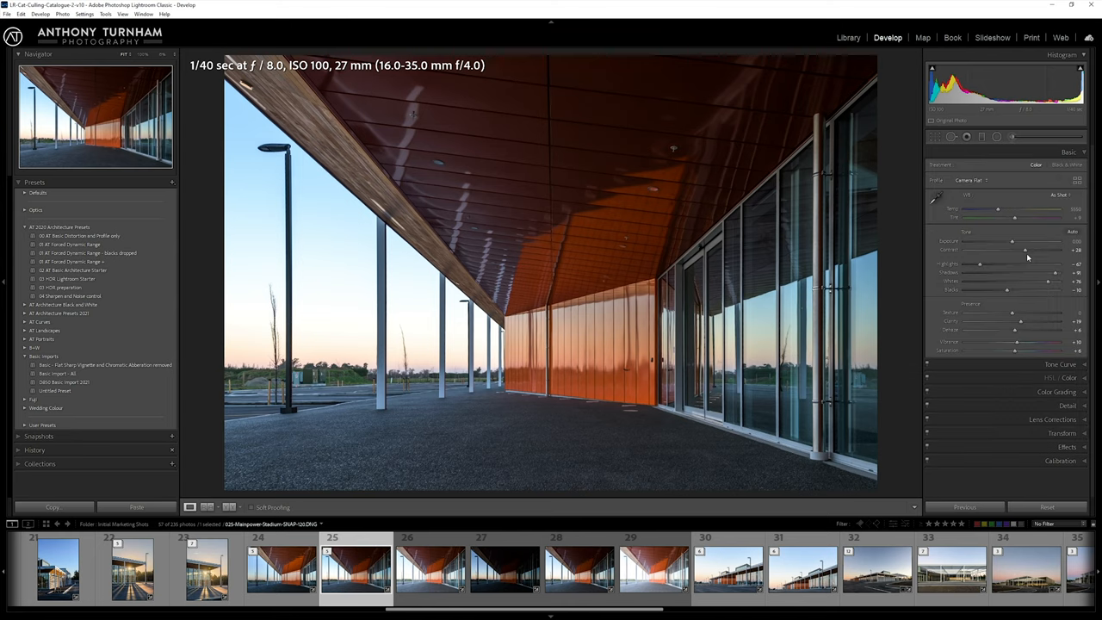
pyautogui.moveTo(982, 148)
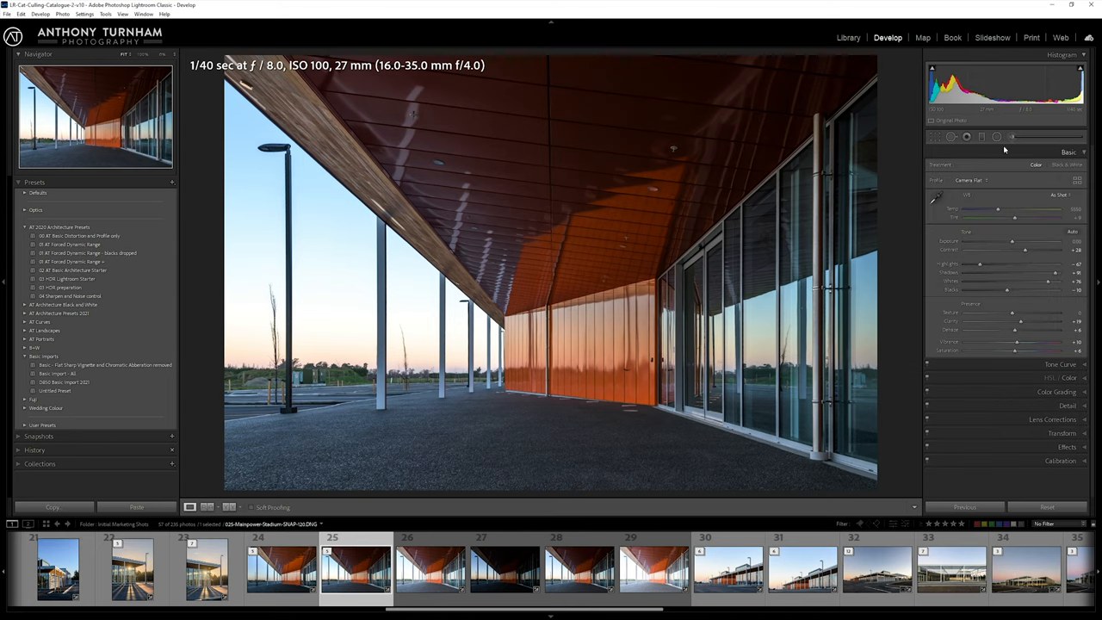
# Step: Start a Radial Filter, briefly checking the brighter bracket before returning to the darker photo
pyautogui.click(995, 138)
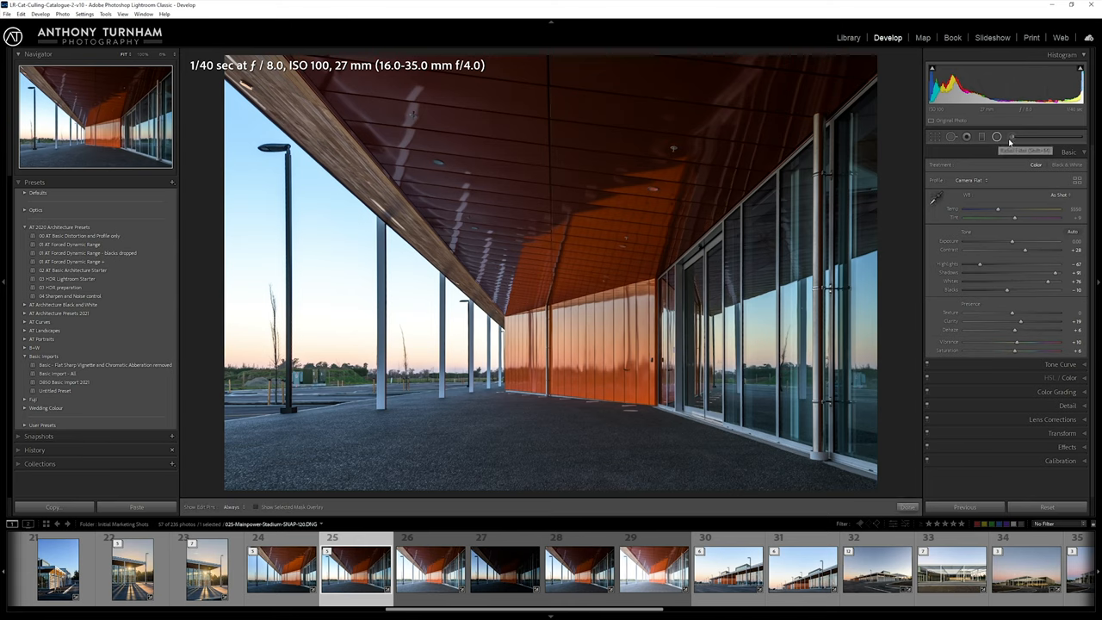
pyautogui.click(996, 138)
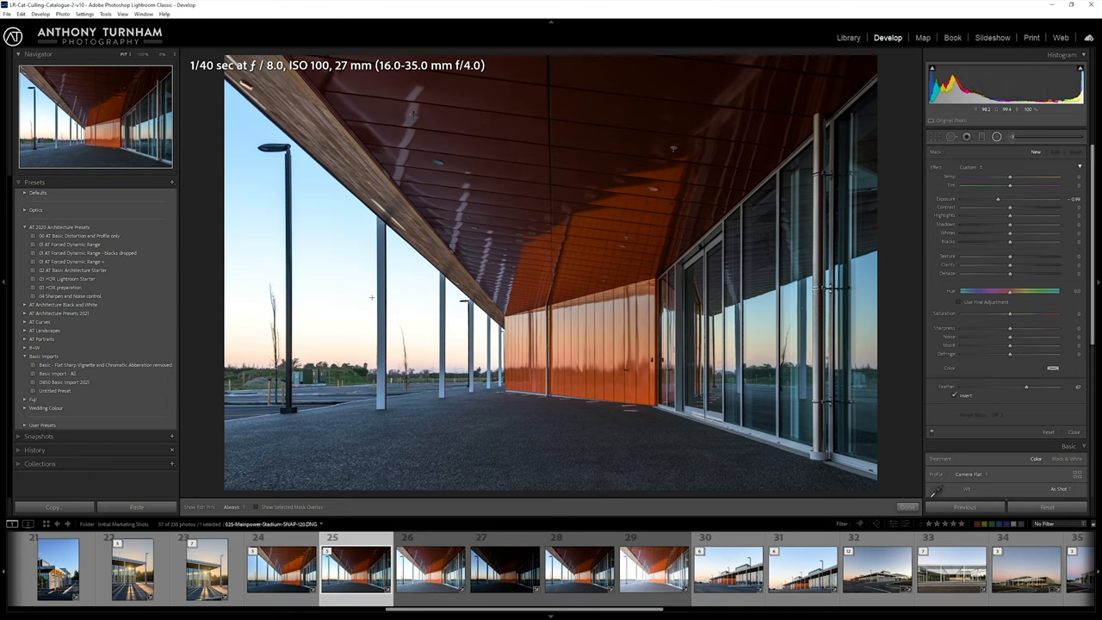
pyautogui.moveTo(568, 248)
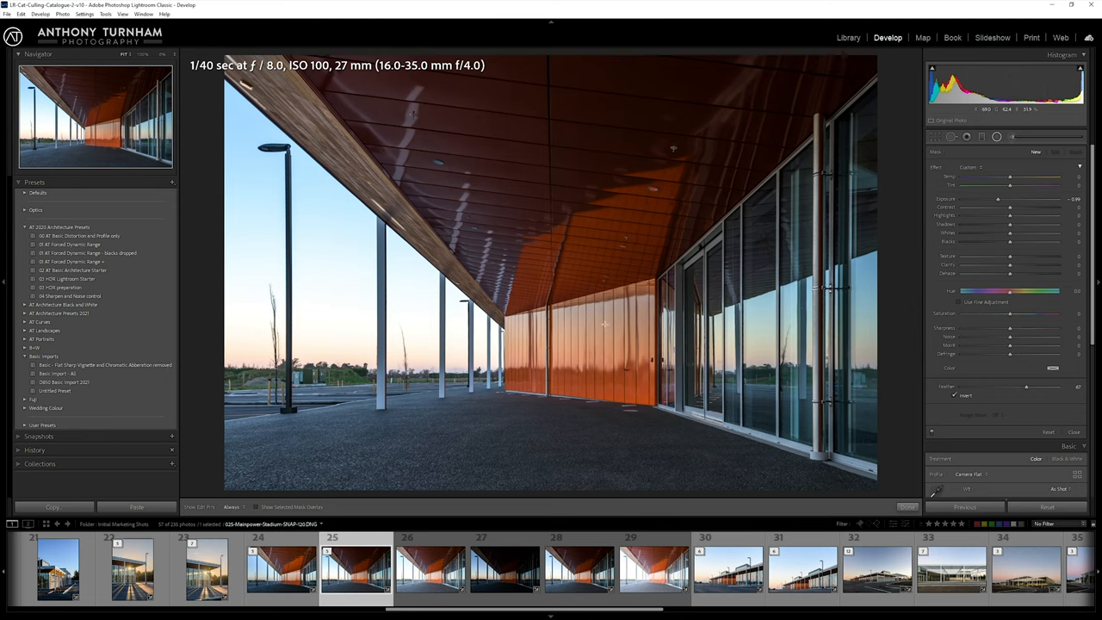
pyautogui.click(648, 582)
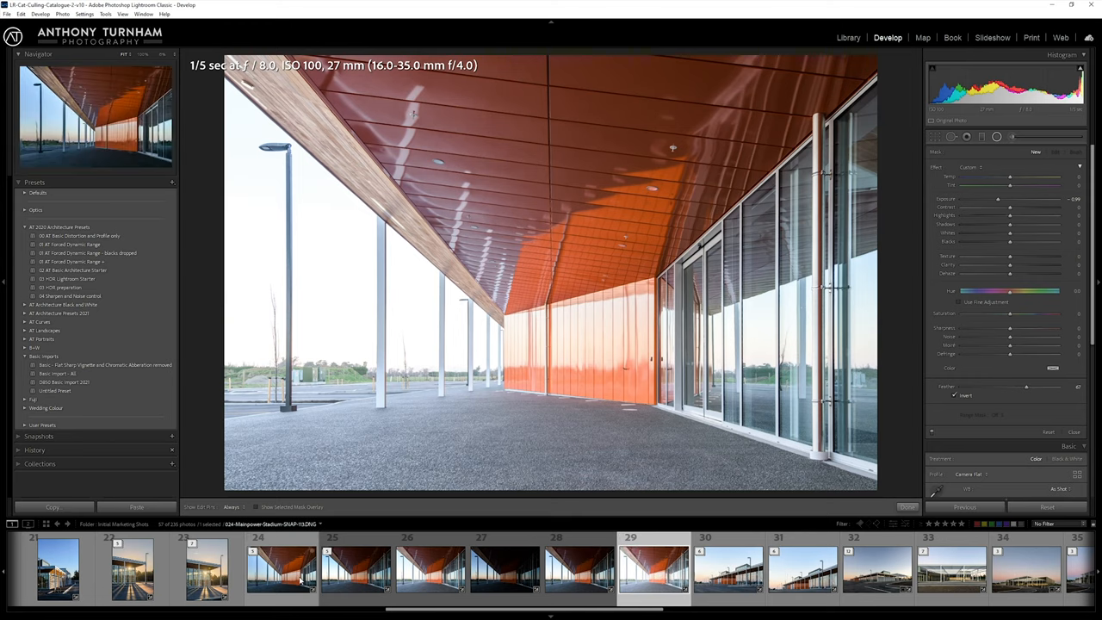
pyautogui.click(360, 582)
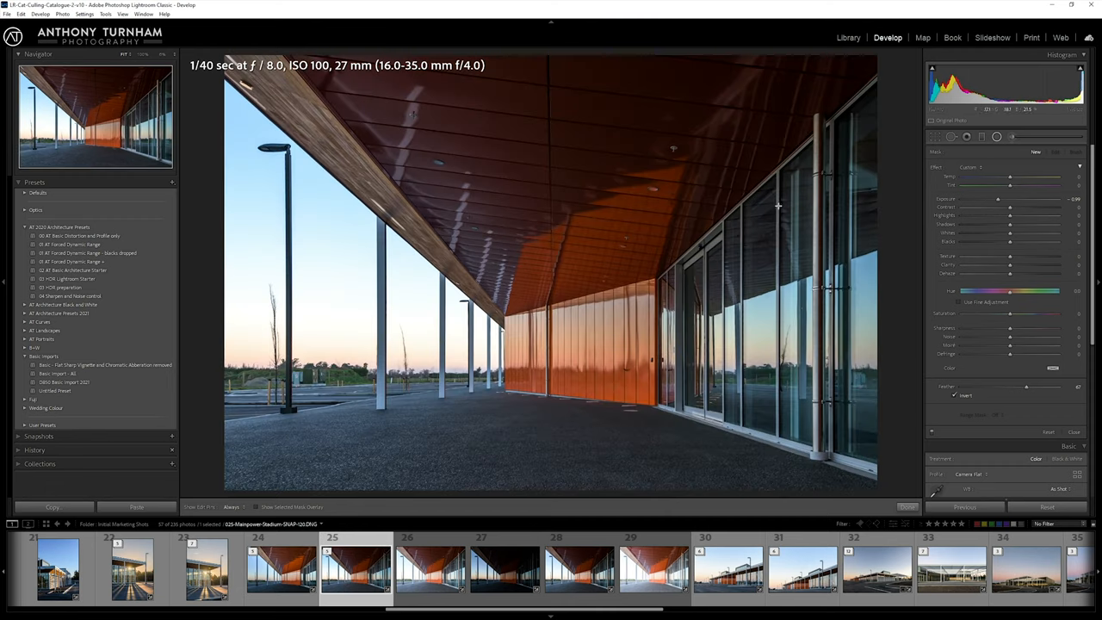
pyautogui.moveTo(670, 210)
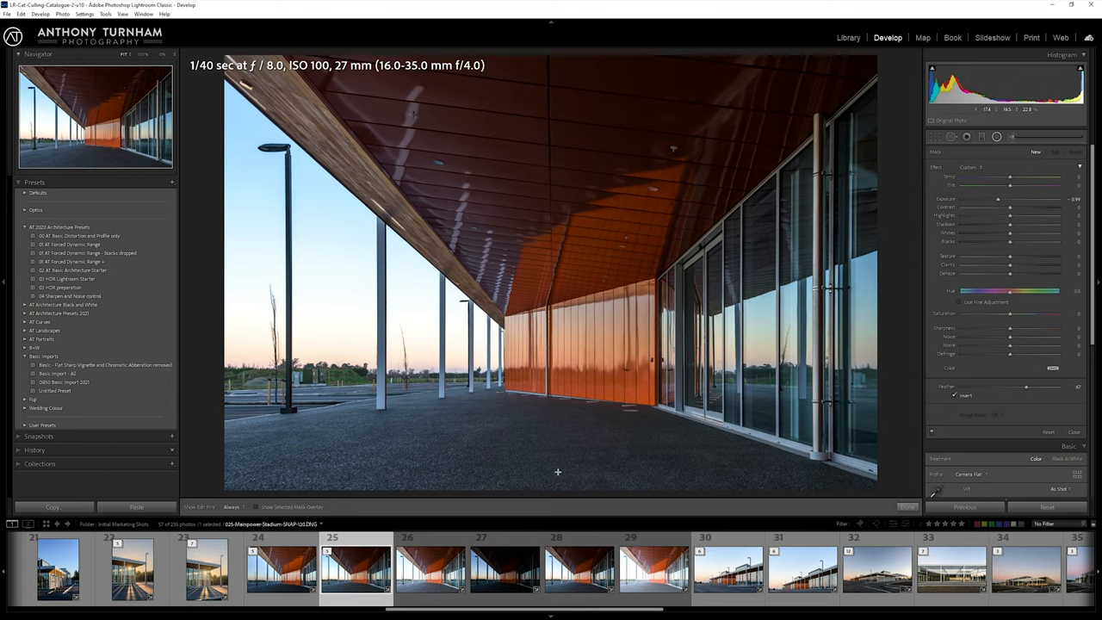
pyautogui.moveTo(693, 430)
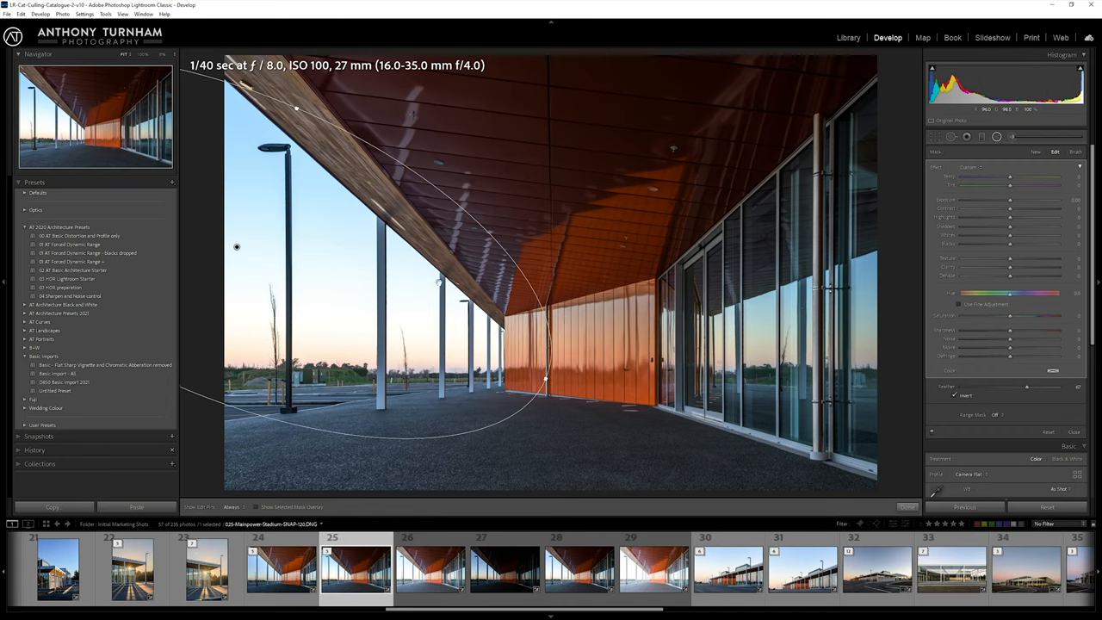
# Step: Reshape the left radial filter and lower its Exposure to darken and enrich the sky
pyautogui.moveTo(1010, 200); pyautogui.dragTo(1003, 199)
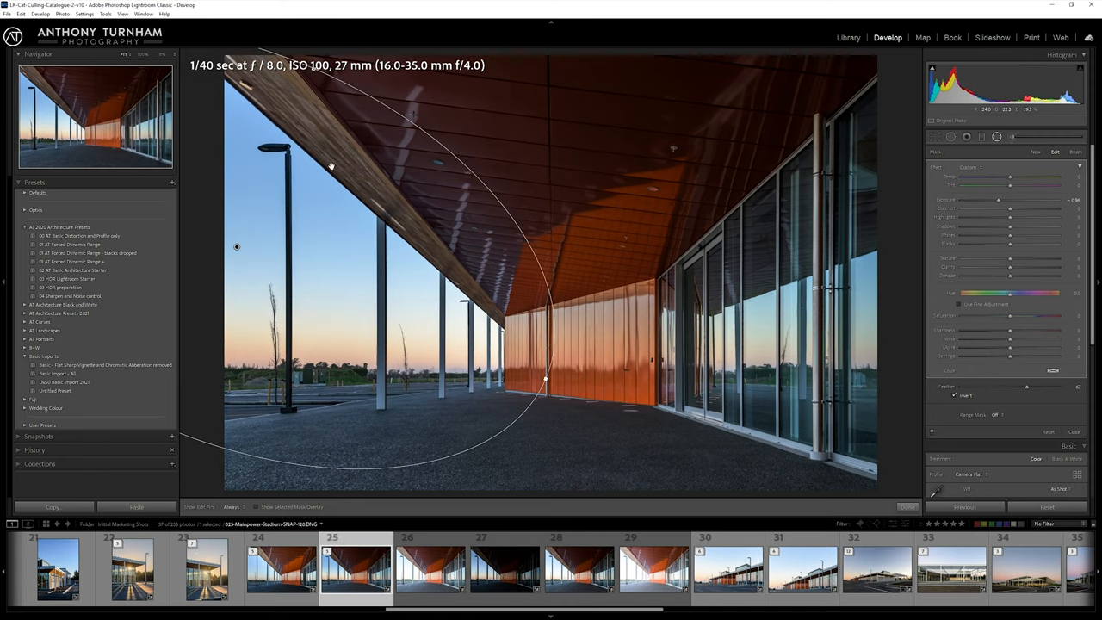
pyautogui.moveTo(378, 272)
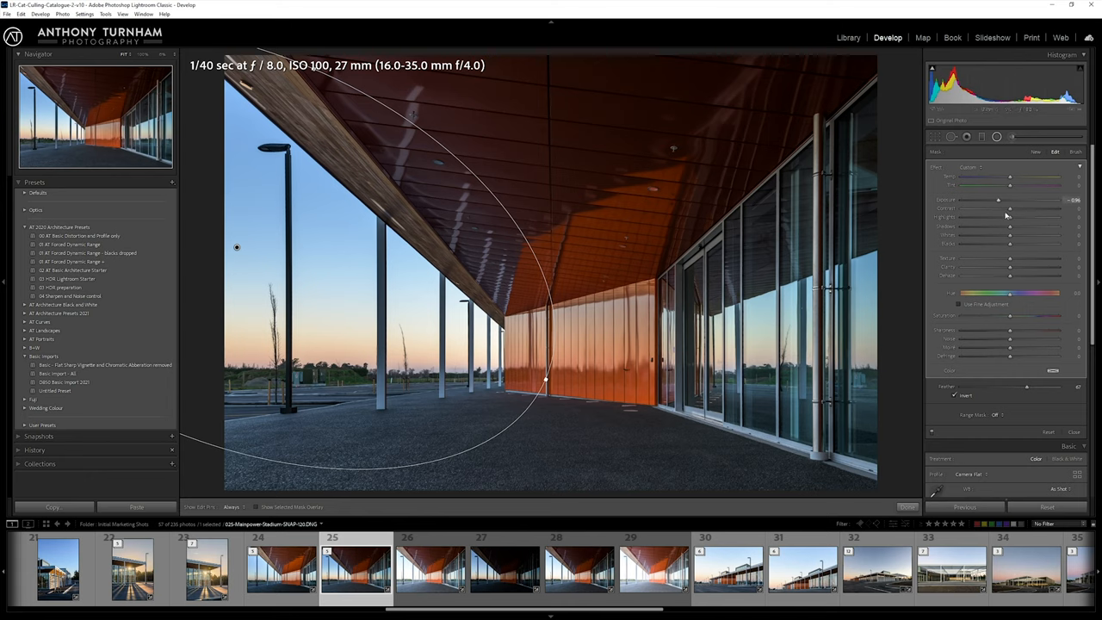
pyautogui.moveTo(1009, 217); pyautogui.dragTo(991, 217)
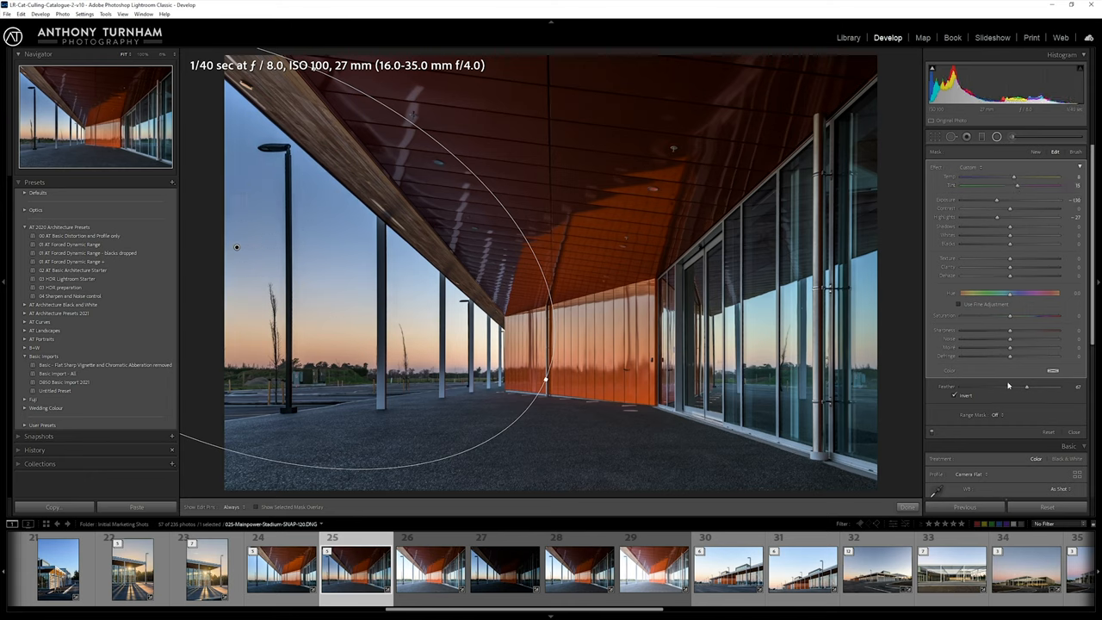
pyautogui.moveTo(1009, 387); pyautogui.dragTo(1064, 387)
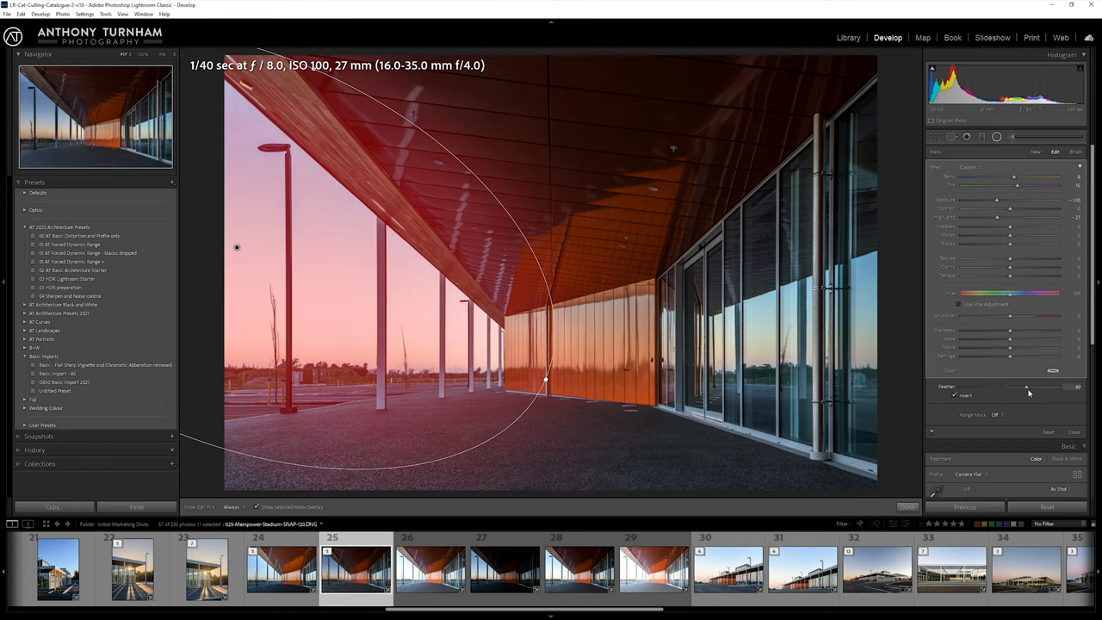
# Step: Raise the Feather slider slightly to soften the sky radial filter's edge
pyautogui.moveTo(1015, 387); pyautogui.dragTo(1033, 388)
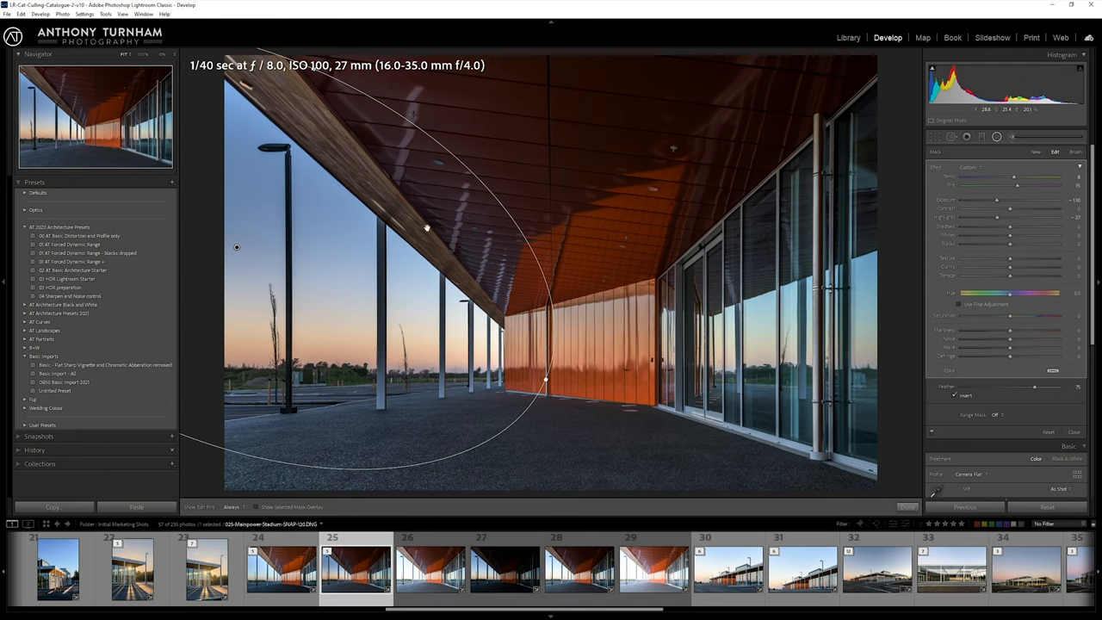
pyautogui.moveTo(354, 180)
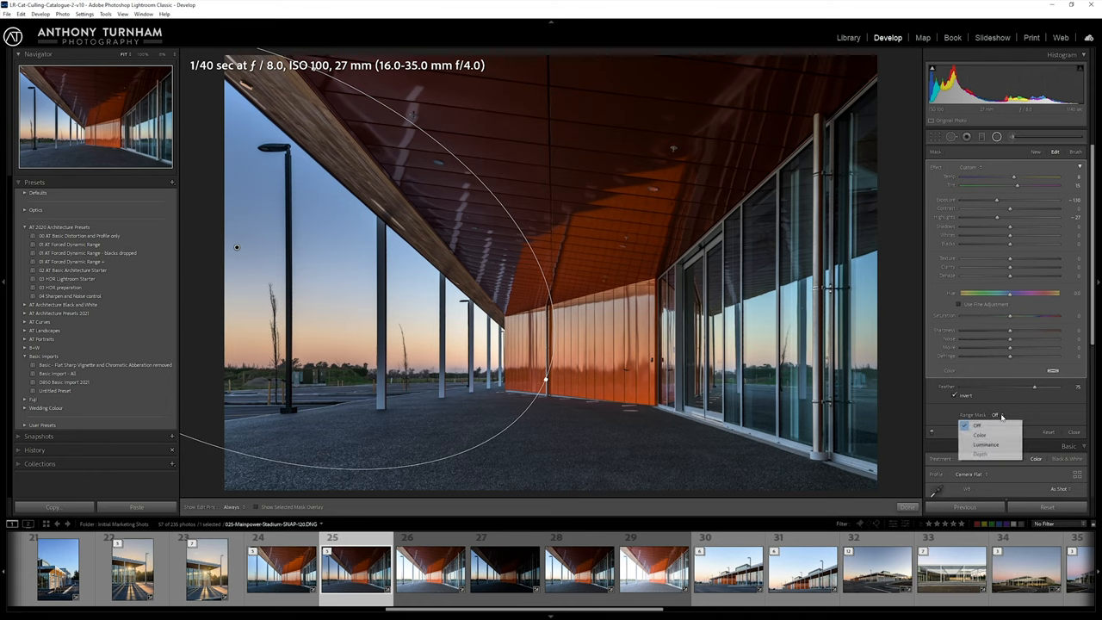
pyautogui.moveTo(979, 435)
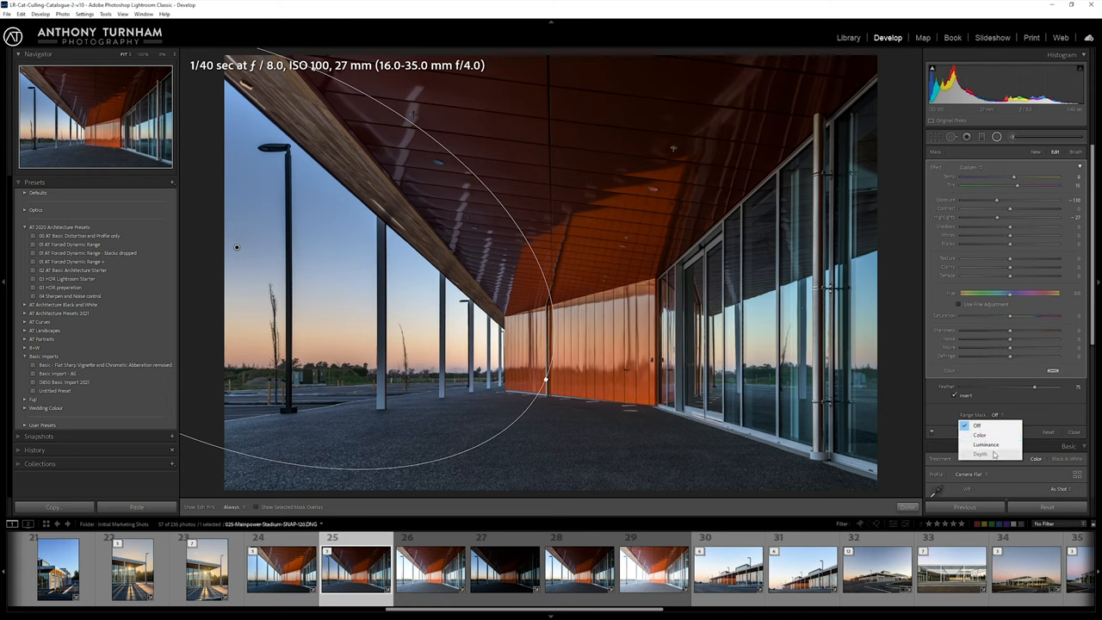
pyautogui.moveTo(986, 444)
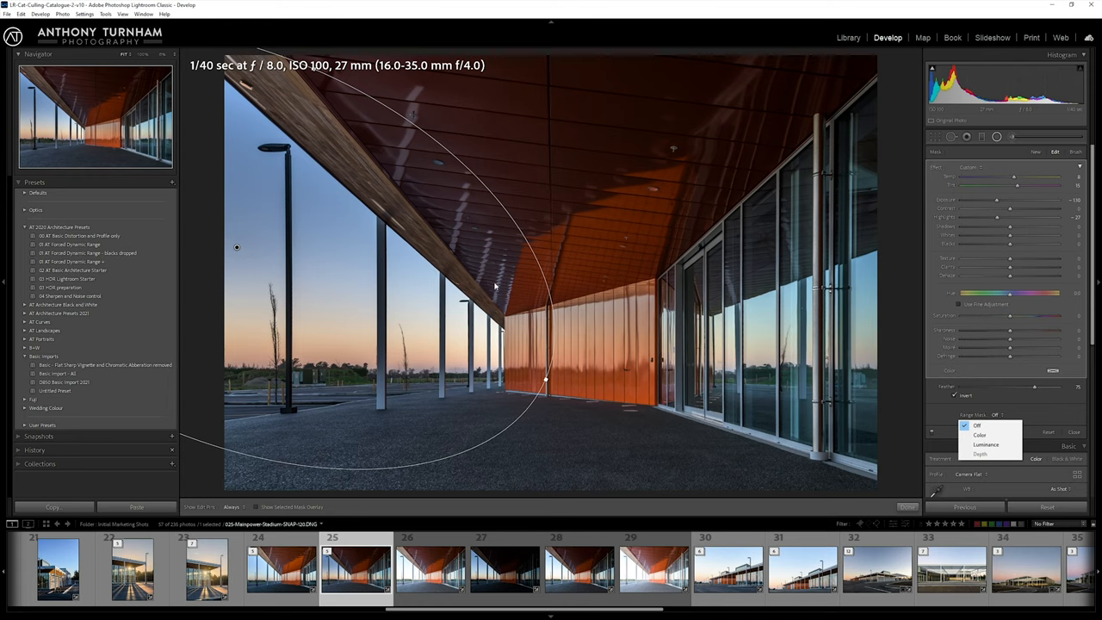
pyautogui.moveTo(519, 363)
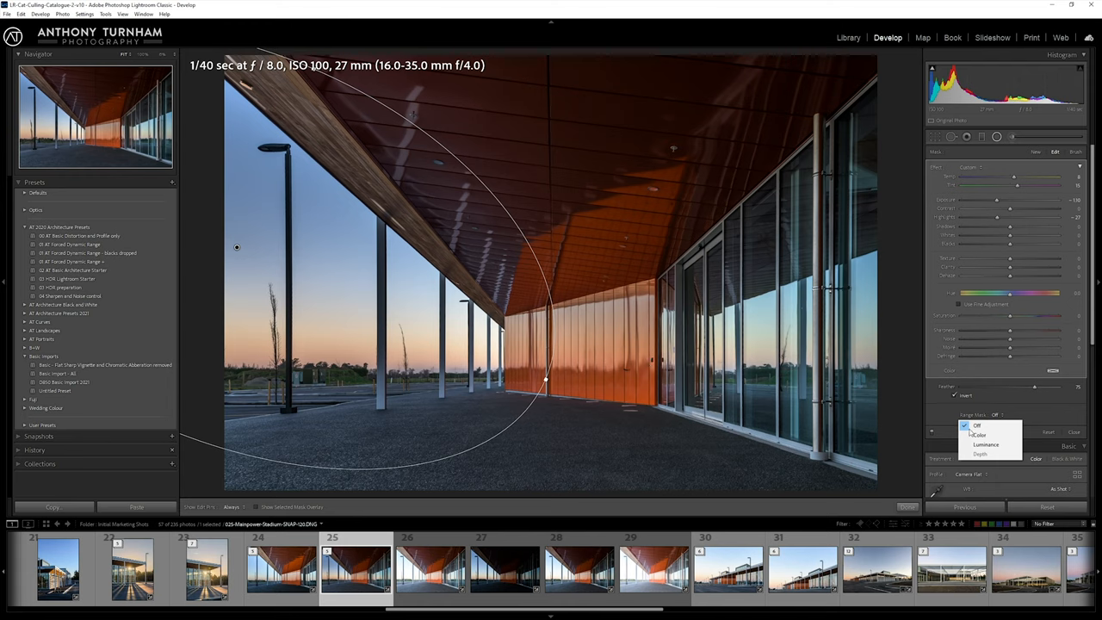
# Step: Set the sky radial filter's Range Mask to Color
pyautogui.click(992, 446)
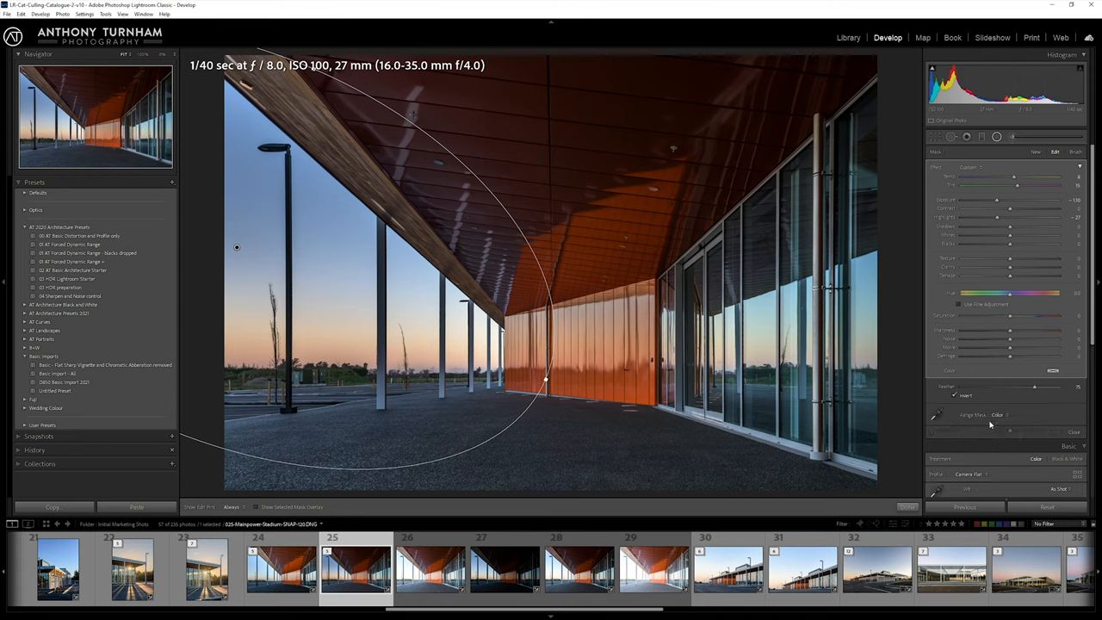
pyautogui.moveTo(934, 415)
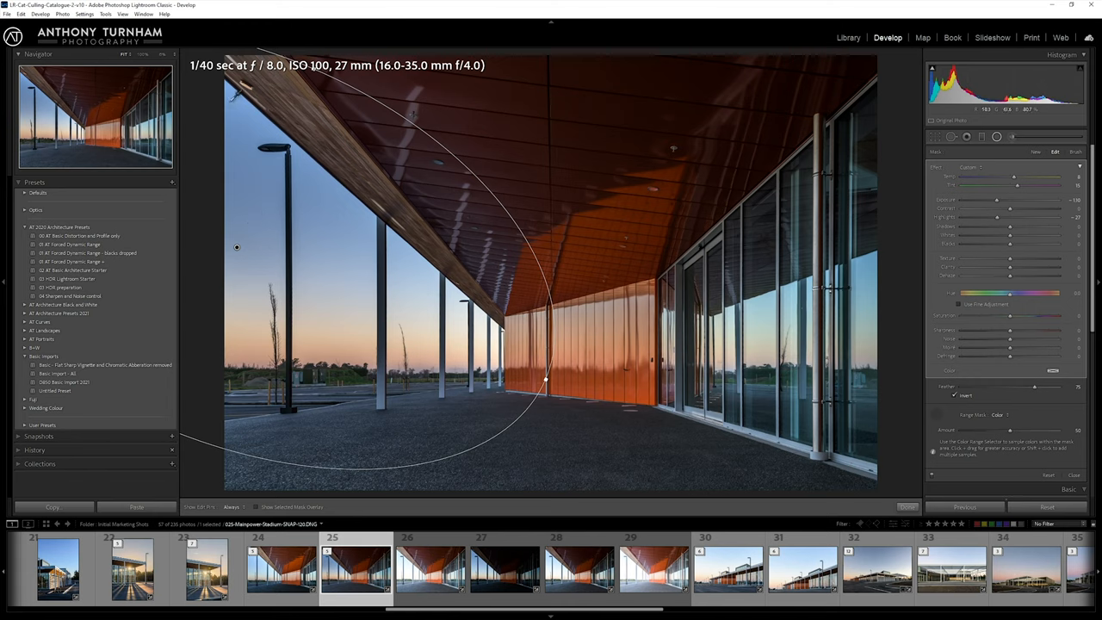
# Step: Sample the blue sky with the colour-range eyedropper, then deselect the sky filter
pyautogui.moveTo(237, 103); pyautogui.dragTo(250, 353)
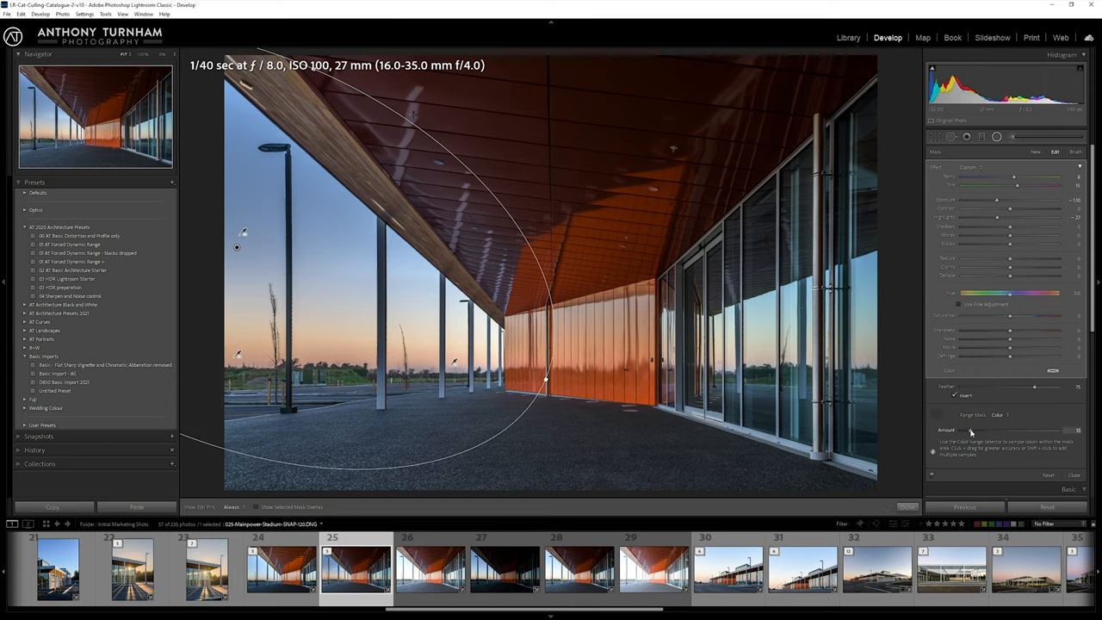
pyautogui.moveTo(934, 476)
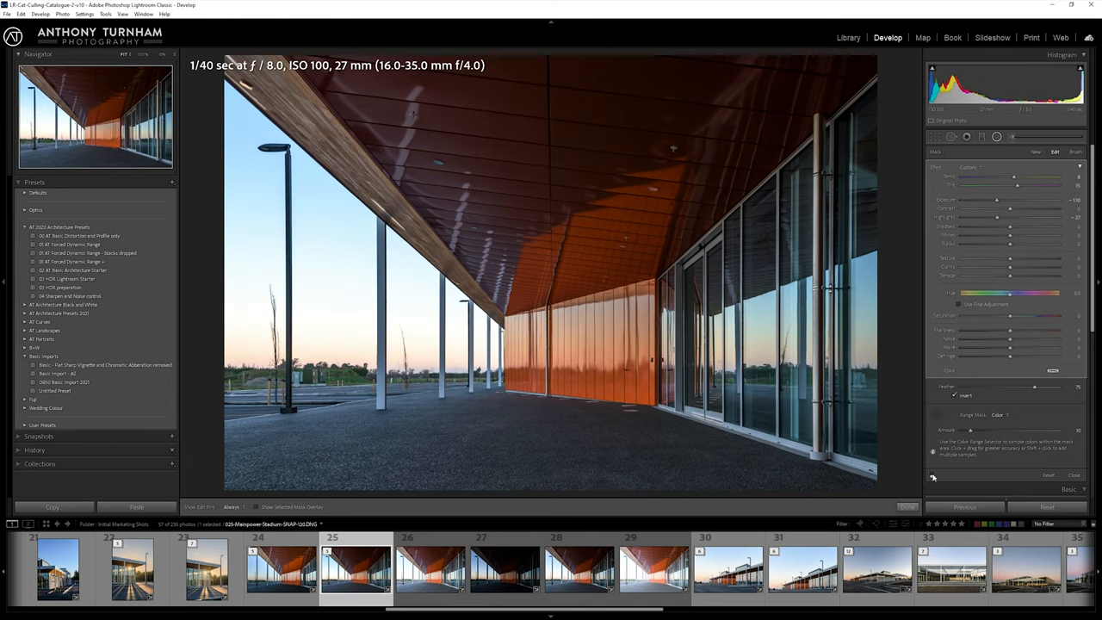
pyautogui.click(544, 396)
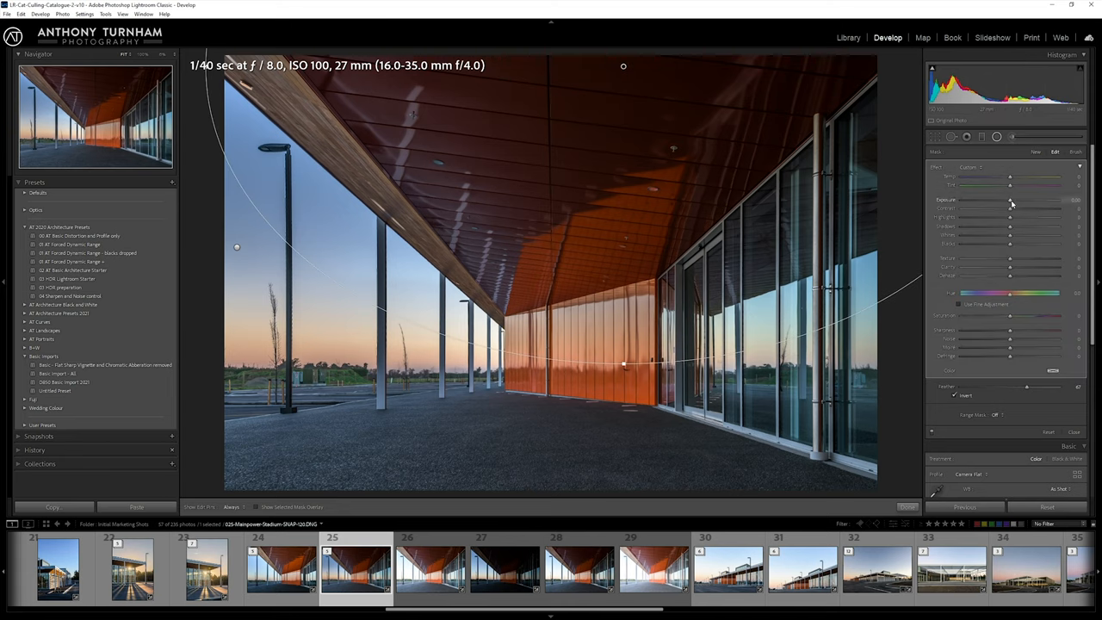
# Step: Warm the ceiling filter with Temp and Saturation tweaks to a subtle orange
pyautogui.moveTo(1009, 200); pyautogui.dragTo(1030, 200)
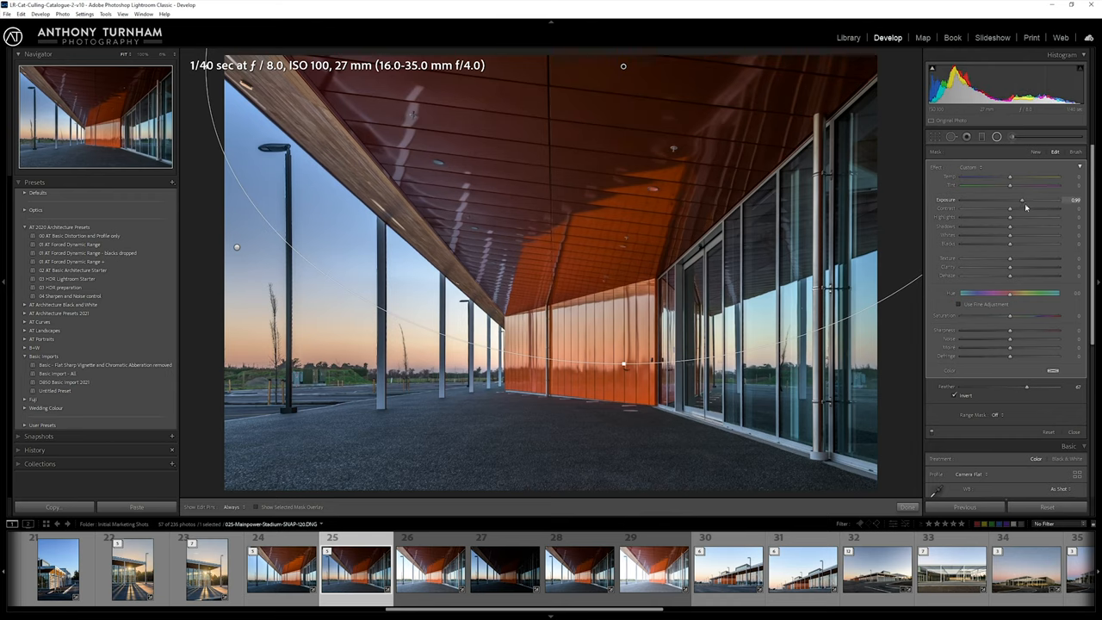
pyautogui.moveTo(1009, 208); pyautogui.dragTo(1053, 208)
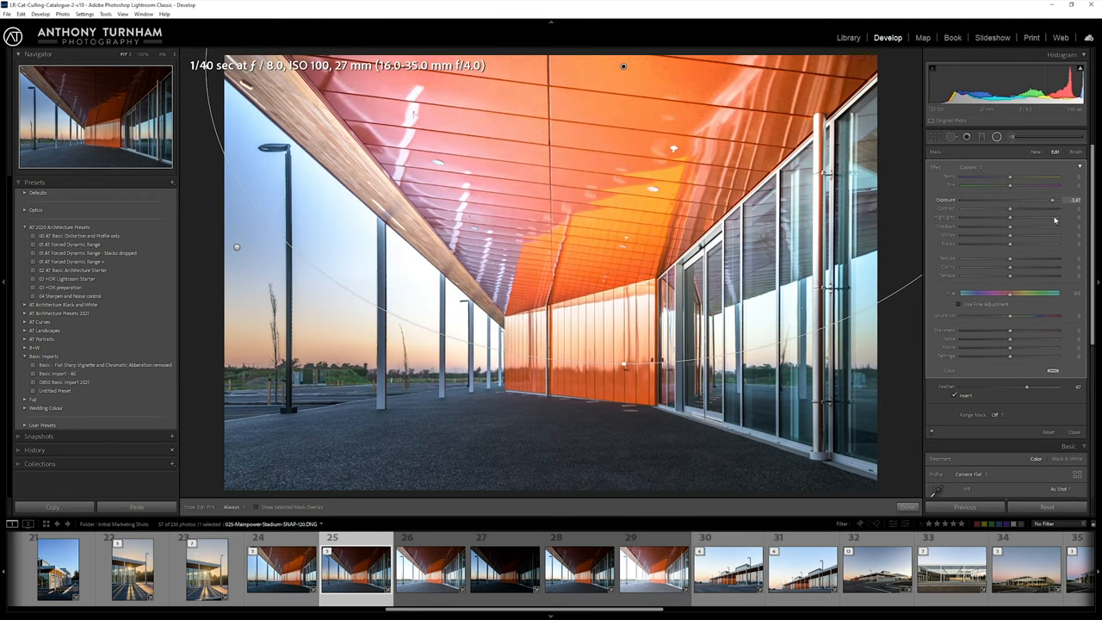
pyautogui.moveTo(1053, 199); pyautogui.dragTo(1020, 200)
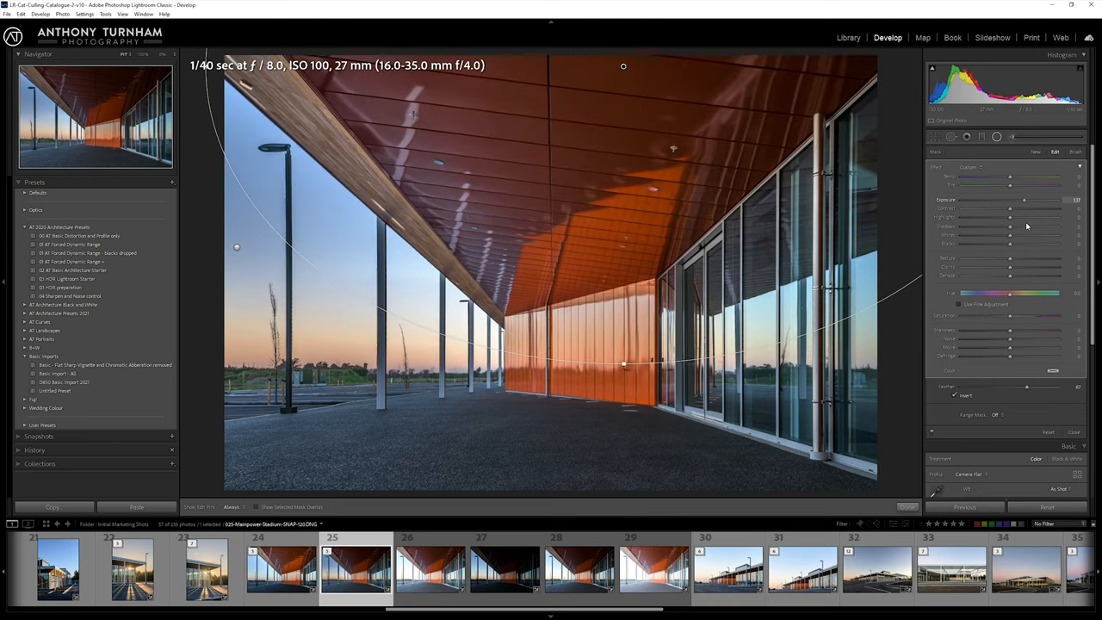
pyautogui.moveTo(1024, 199); pyautogui.dragTo(1009, 200)
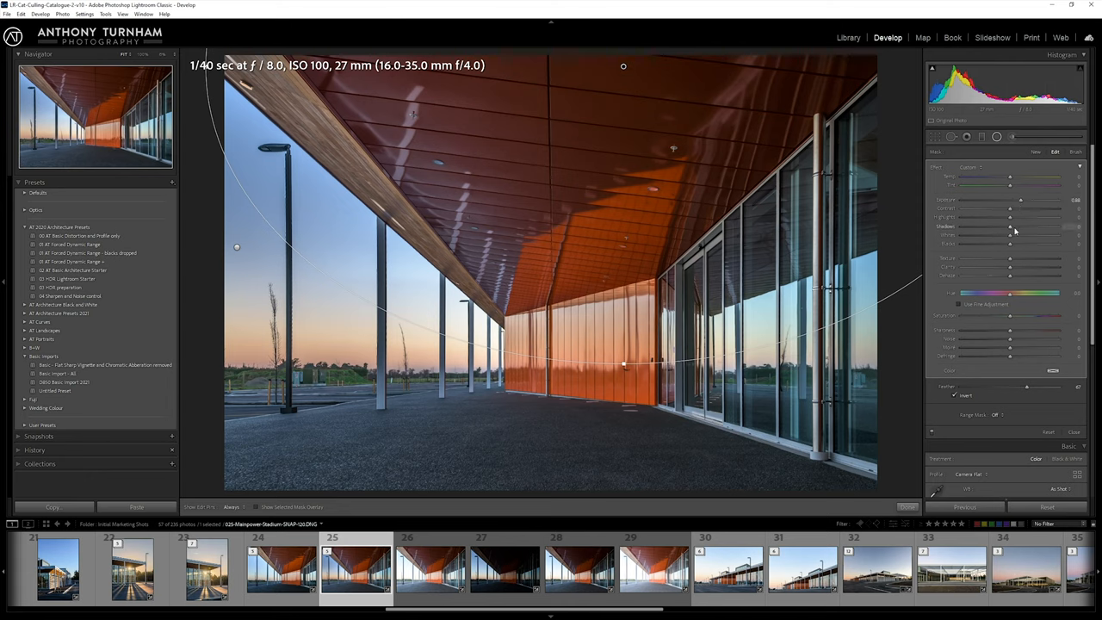
pyautogui.moveTo(1009, 234); pyautogui.dragTo(1044, 234)
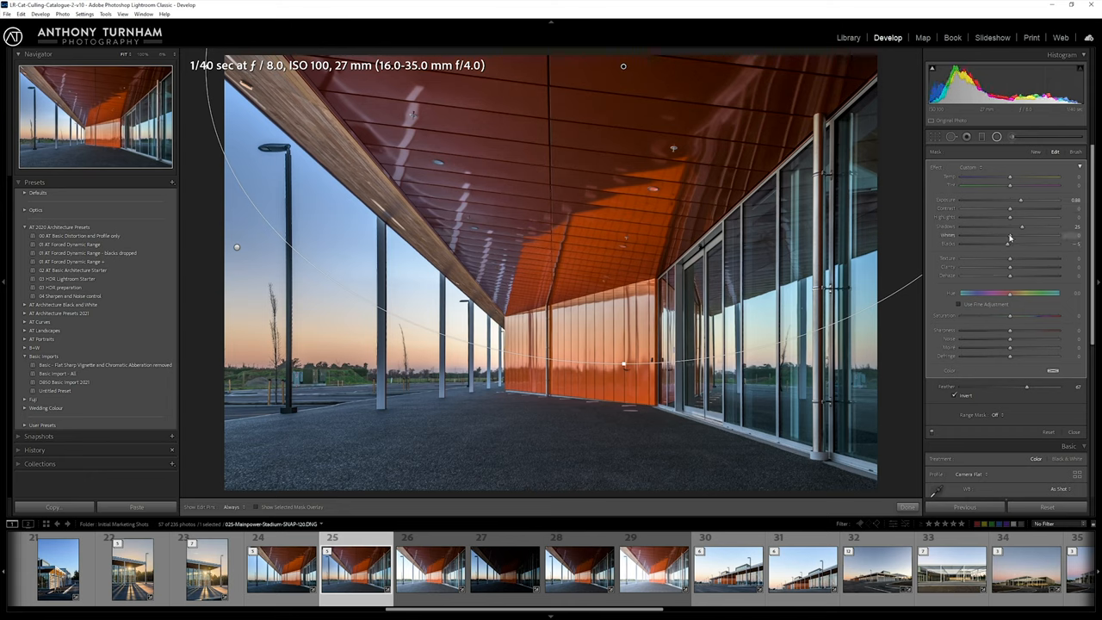
pyautogui.moveTo(1009, 235); pyautogui.dragTo(1023, 235)
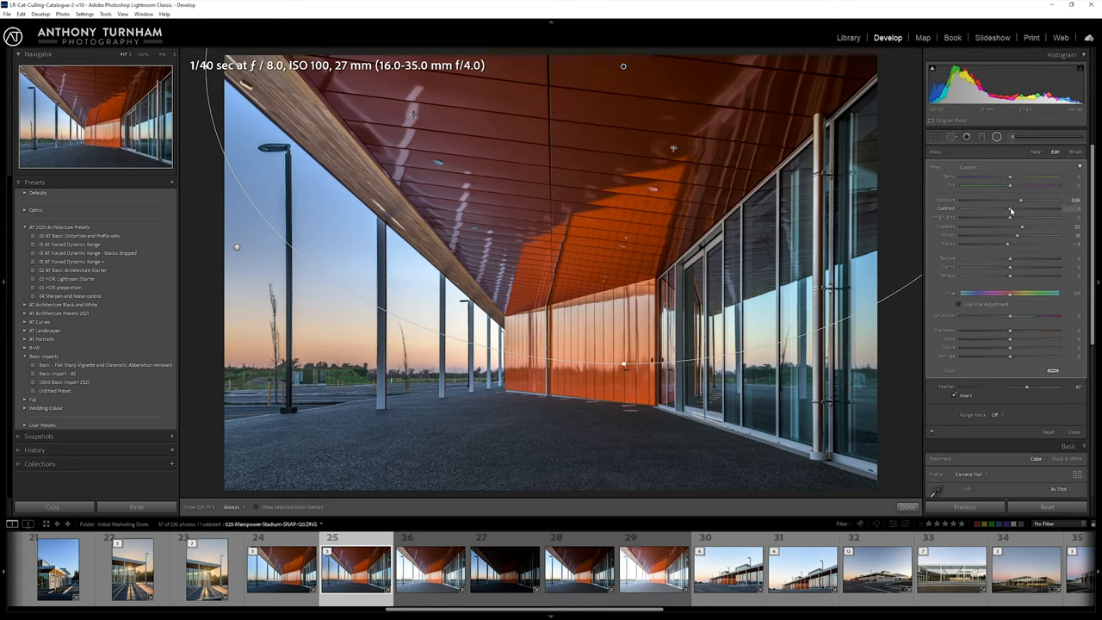
pyautogui.moveTo(1010, 208); pyautogui.dragTo(995, 208)
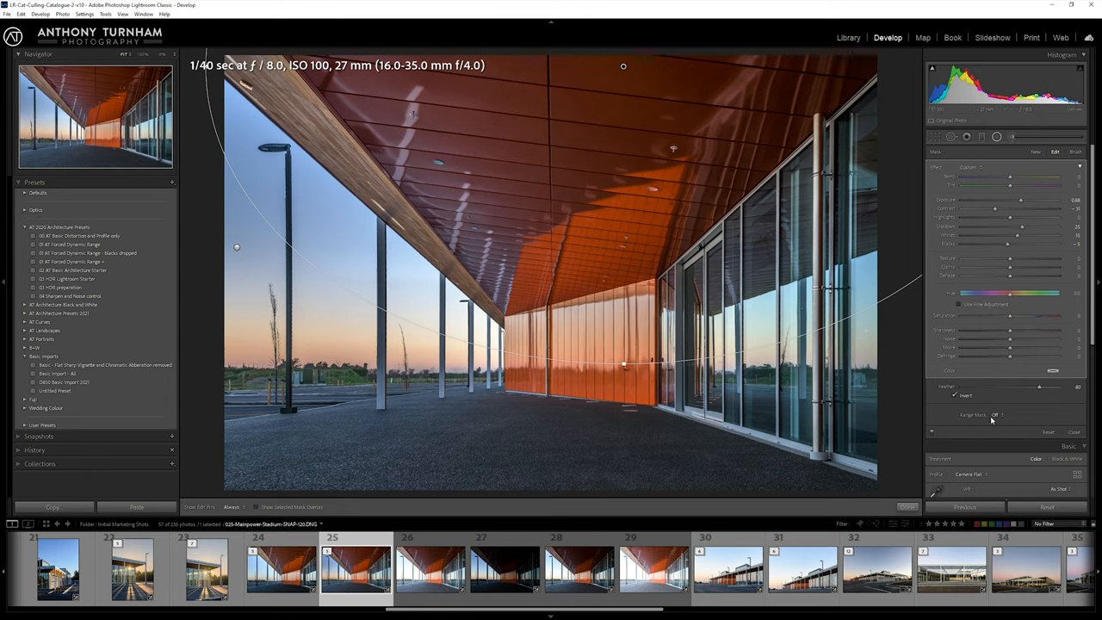
pyautogui.click(1006, 414)
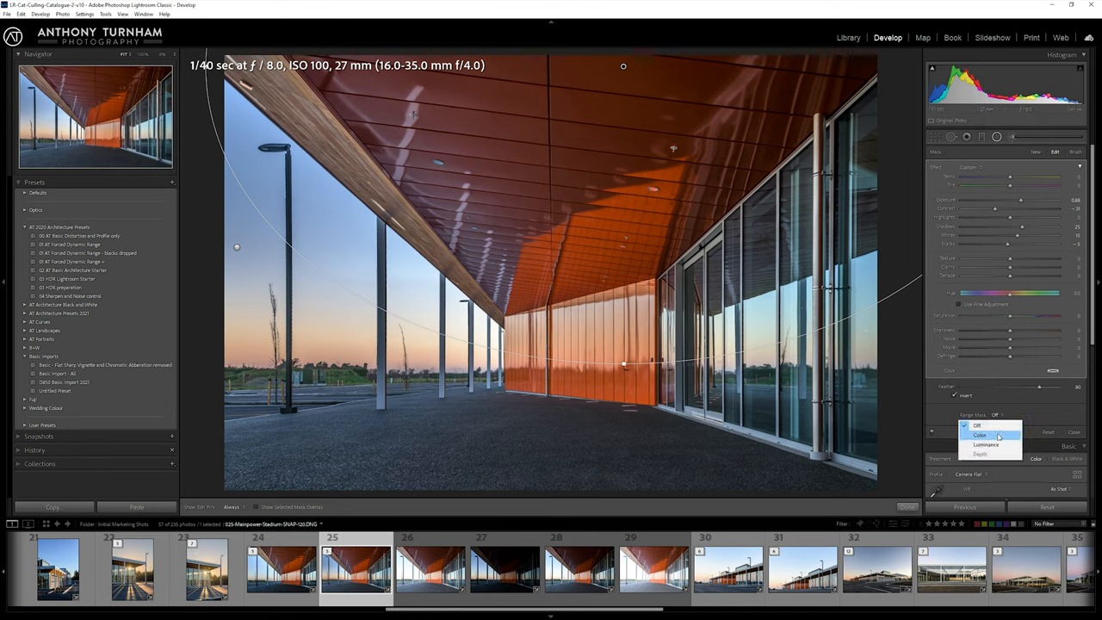
# Step: Set the ceiling filter's Range Mask to Color, sample the orange ceiling, and strengthen the warmth
pyautogui.click(975, 453)
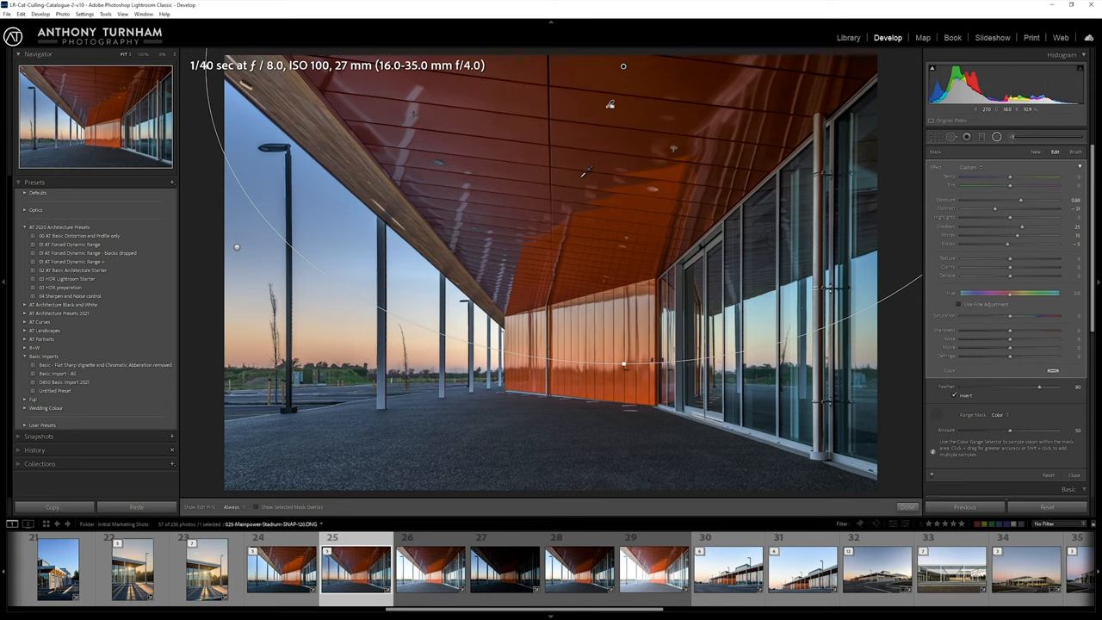
pyautogui.moveTo(593, 182); pyautogui.dragTo(612, 233)
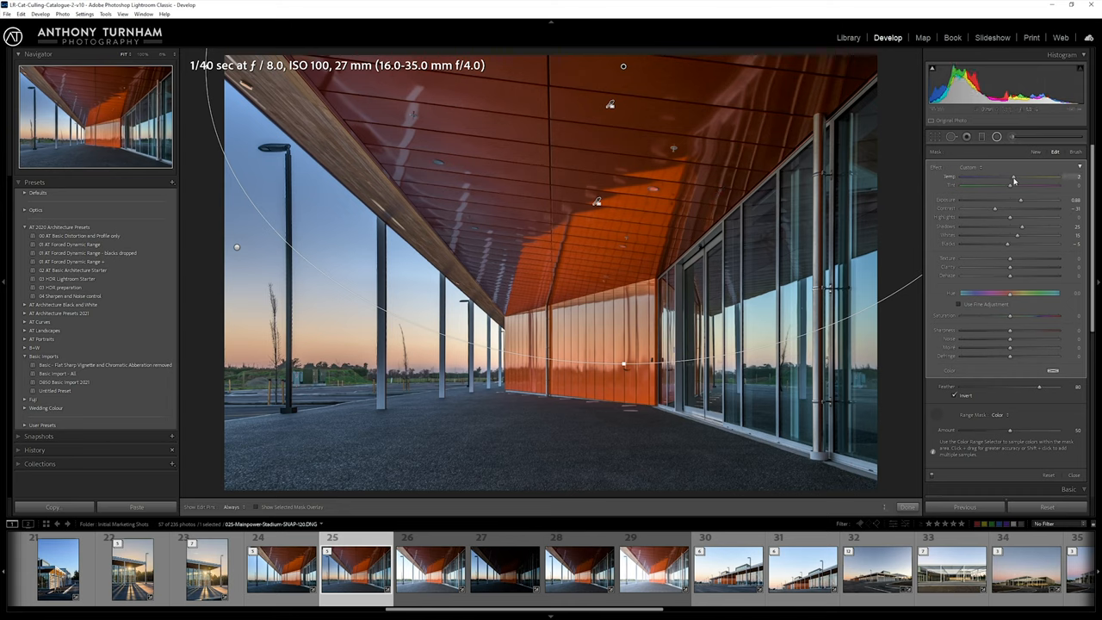
pyautogui.moveTo(1013, 177); pyautogui.dragTo(1024, 177)
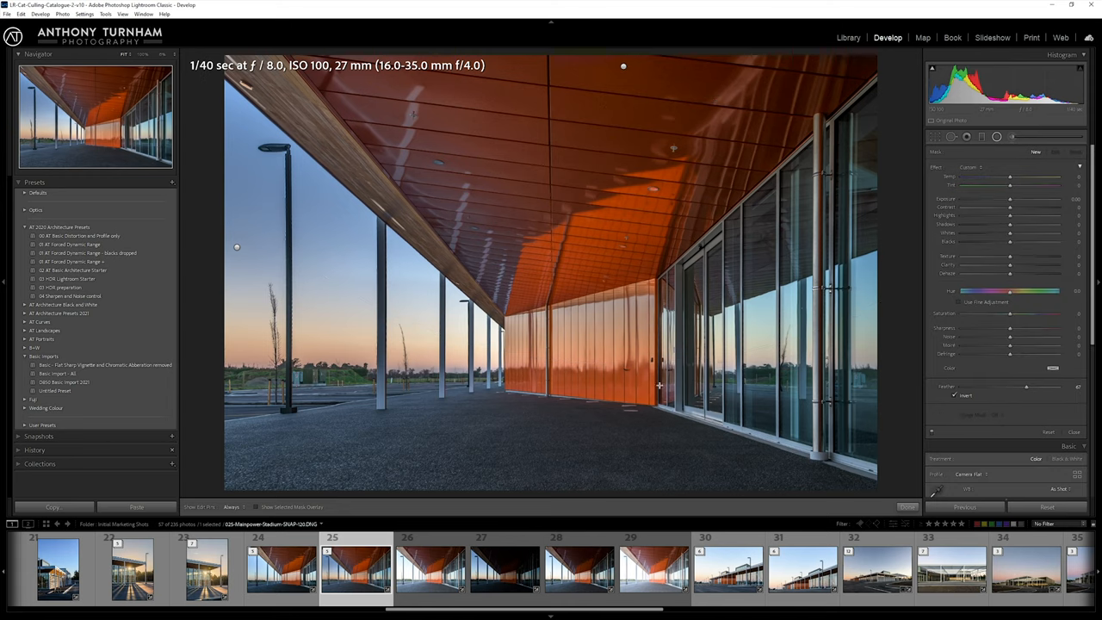
# Step: Preset the effect sliders for a new radial filter before drawing it
pyautogui.moveTo(658, 386); pyautogui.dragTo(898, 389)
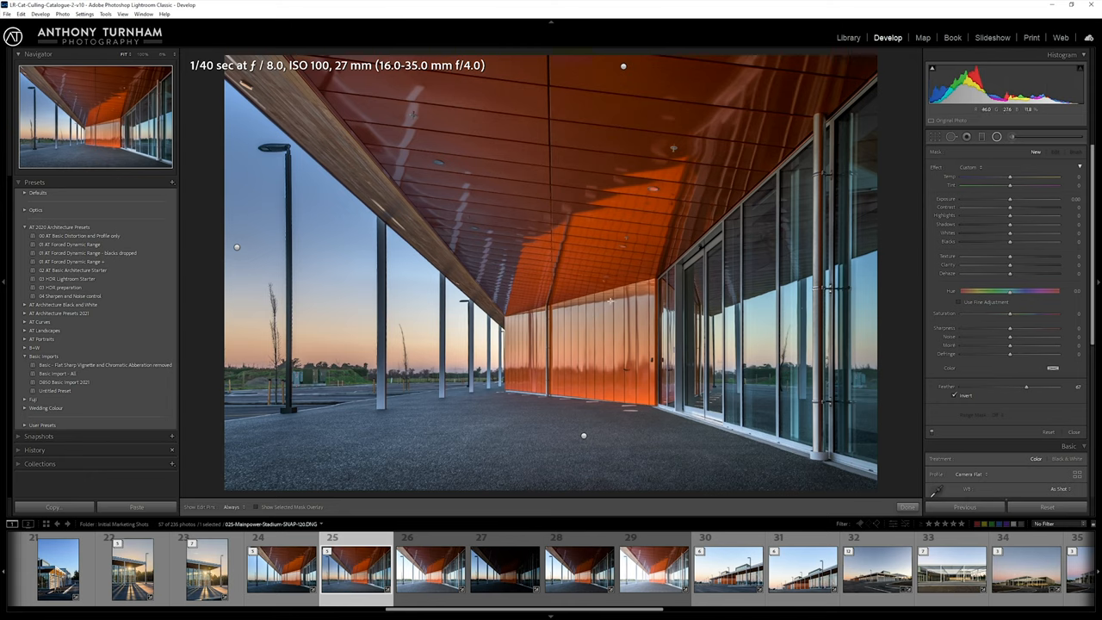
pyautogui.moveTo(606, 257)
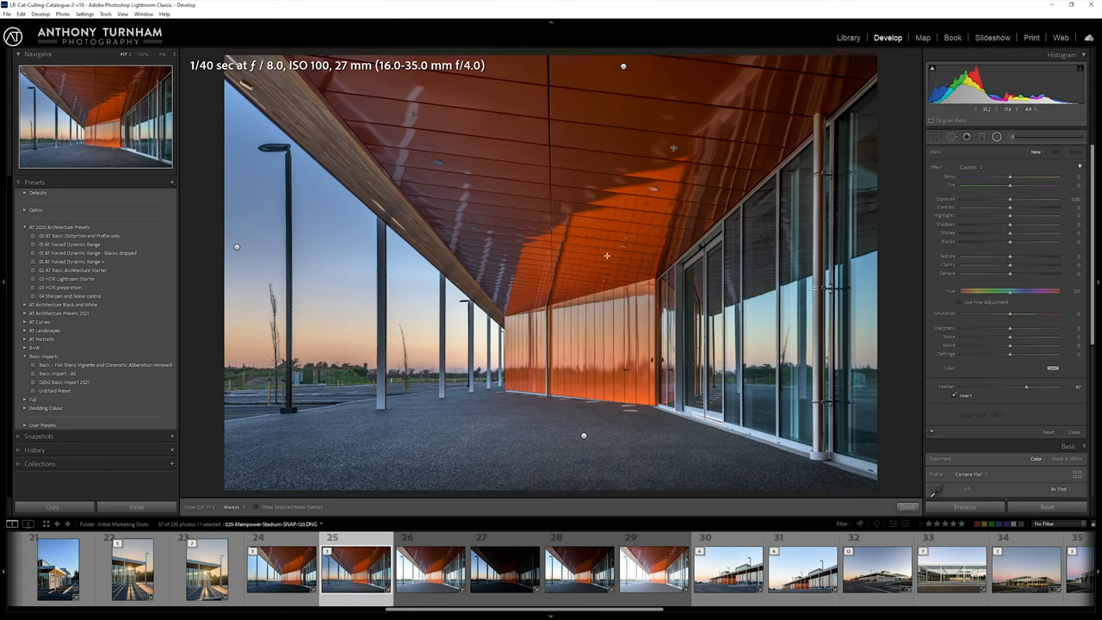
pyautogui.moveTo(617, 259)
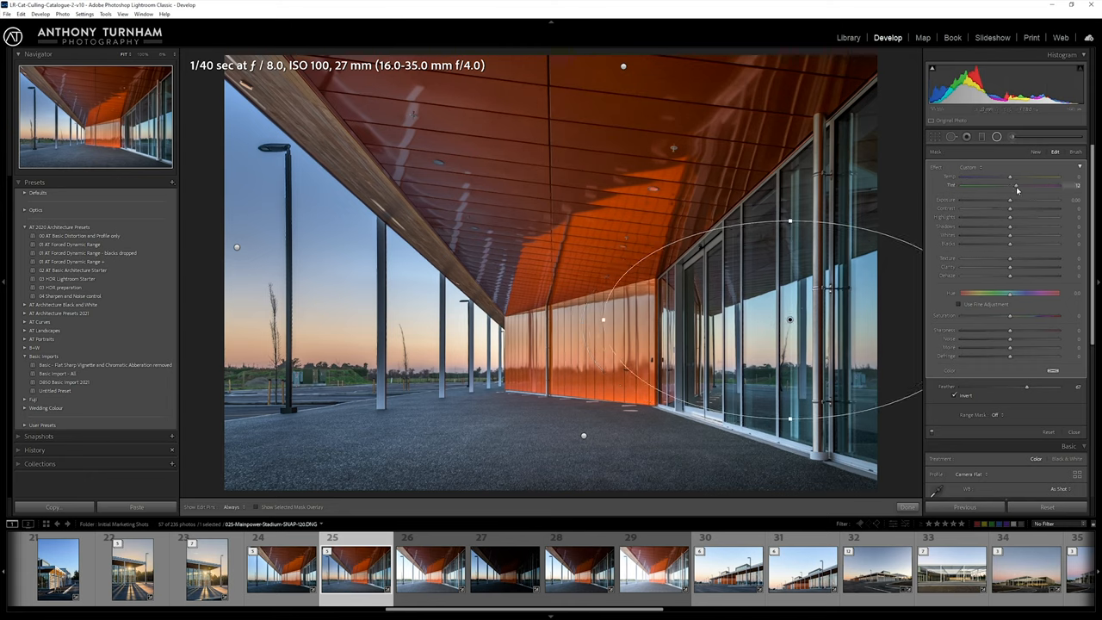
# Step: Lower Exposure in the glass-wall filter to darken the reflected sky
pyautogui.moveTo(1010, 186); pyautogui.dragTo(1025, 186)
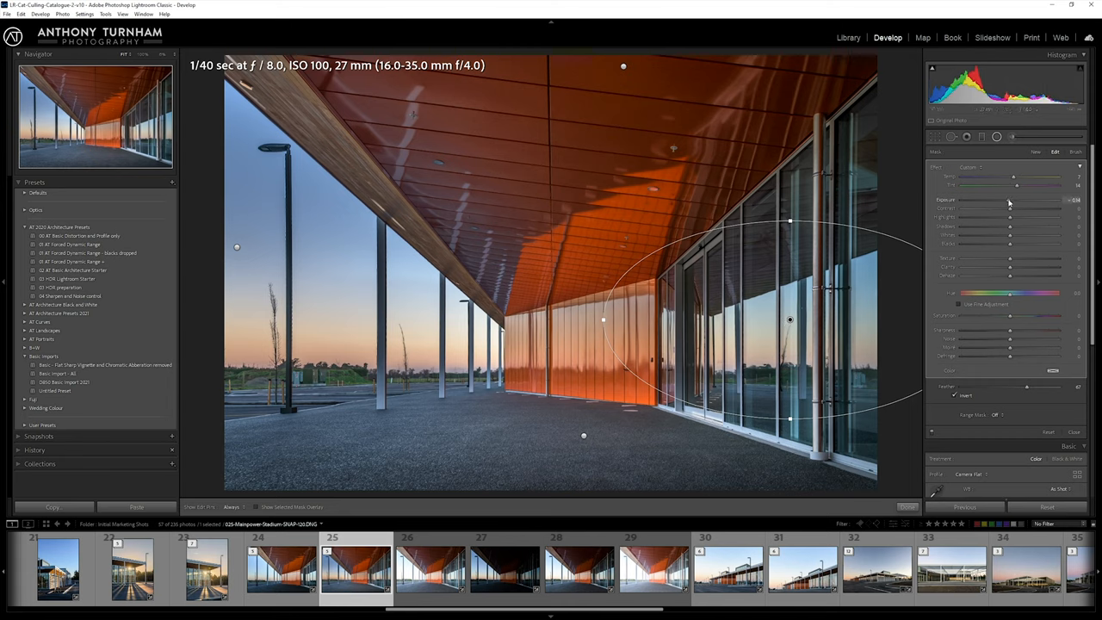
pyautogui.moveTo(1010, 199); pyautogui.dragTo(1006, 200)
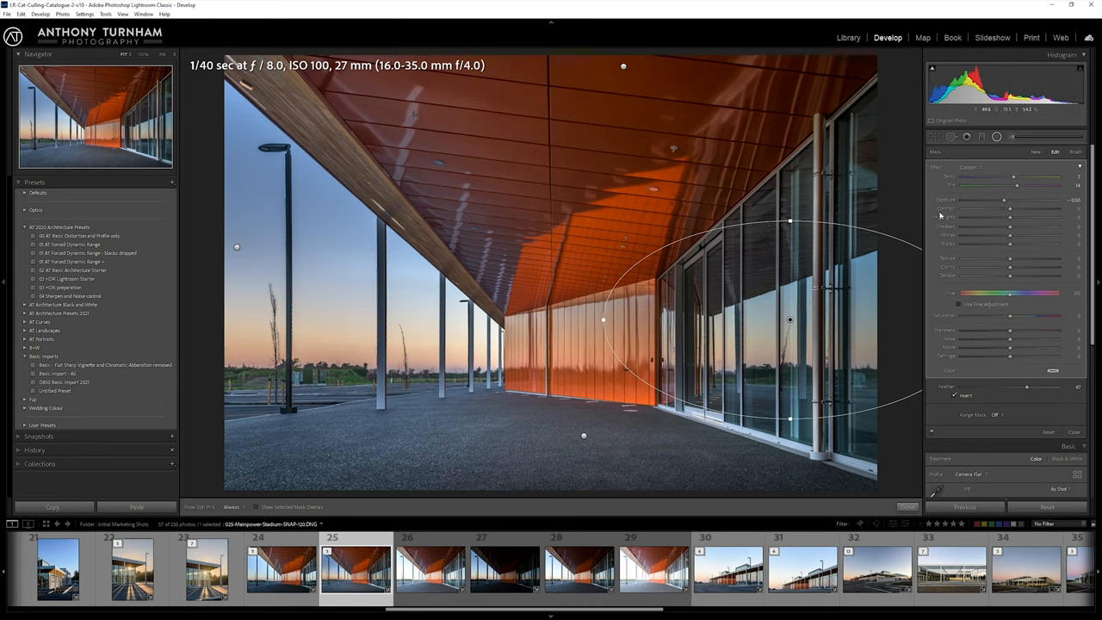
pyautogui.moveTo(1014, 199); pyautogui.dragTo(1009, 199)
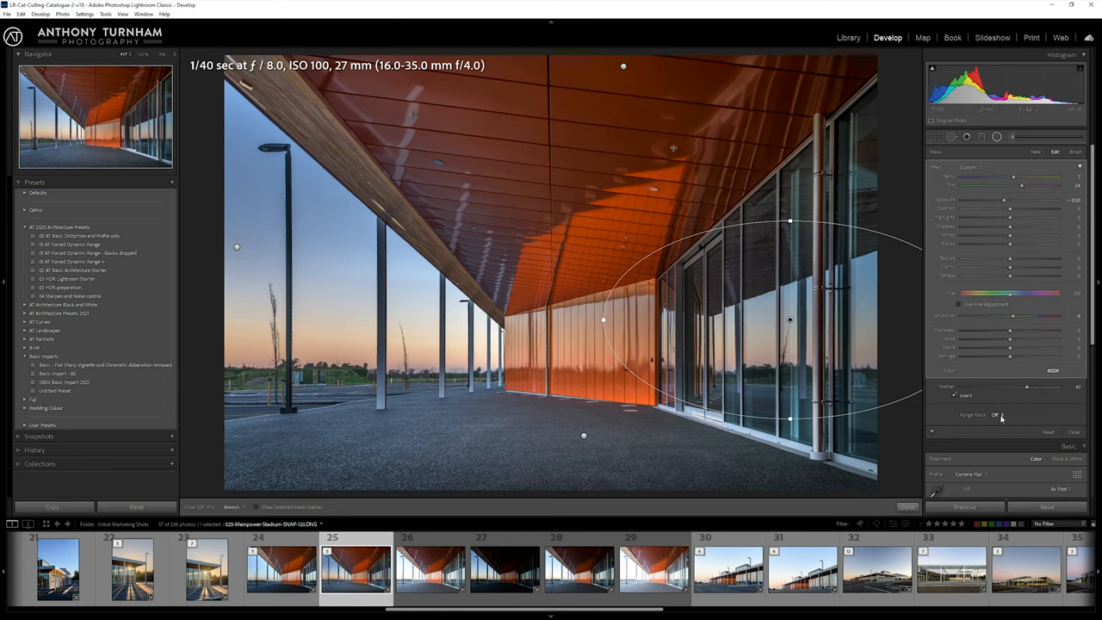
# Step: Set the glass-wall filter's Range Mask to Luminance, narrow its range and darken the reflection
pyautogui.click(1001, 414)
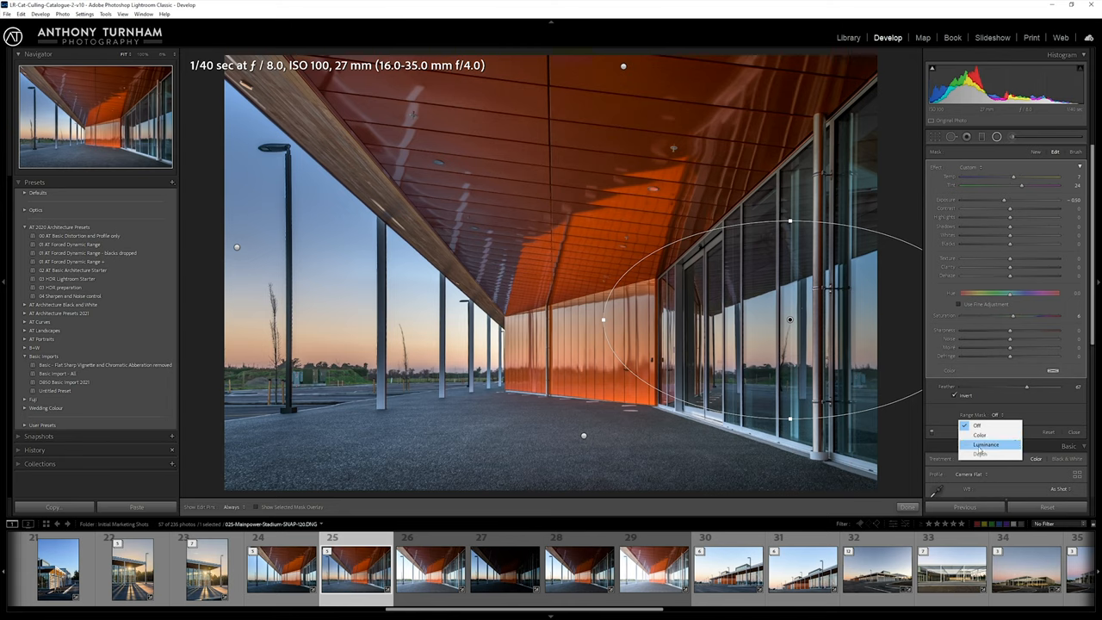
pyautogui.click(983, 441)
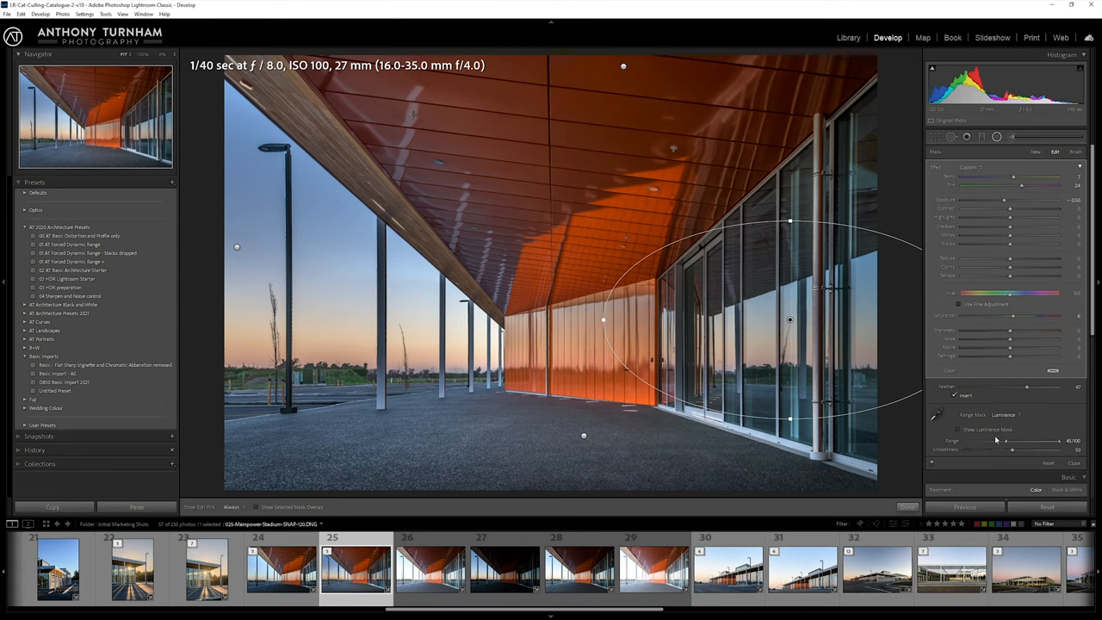
pyautogui.moveTo(996, 449)
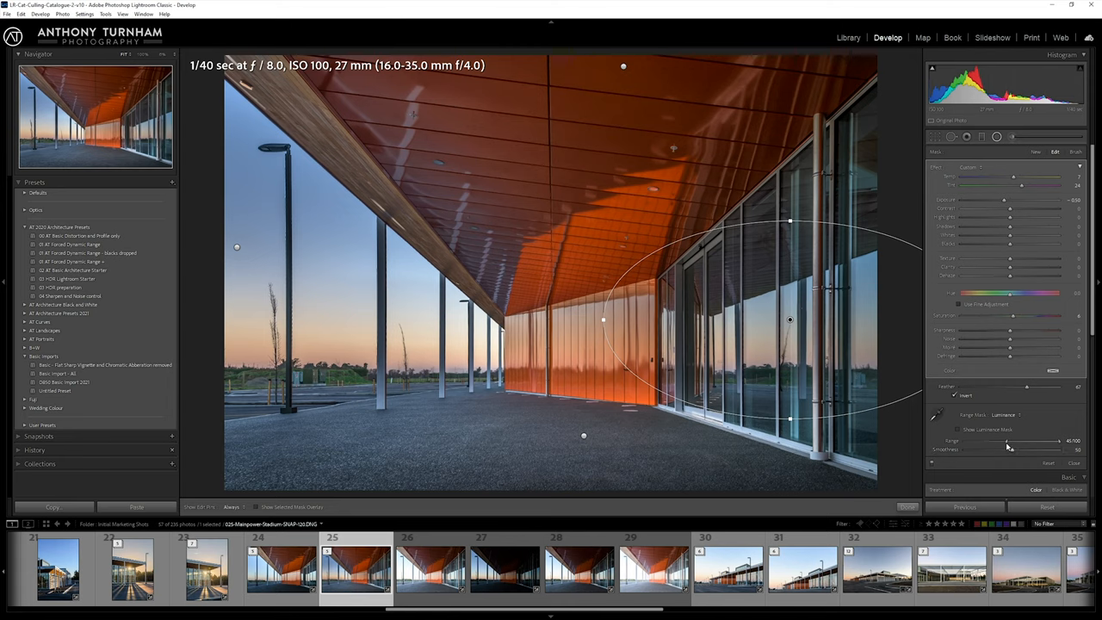
pyautogui.moveTo(1008, 441); pyautogui.dragTo(1020, 441)
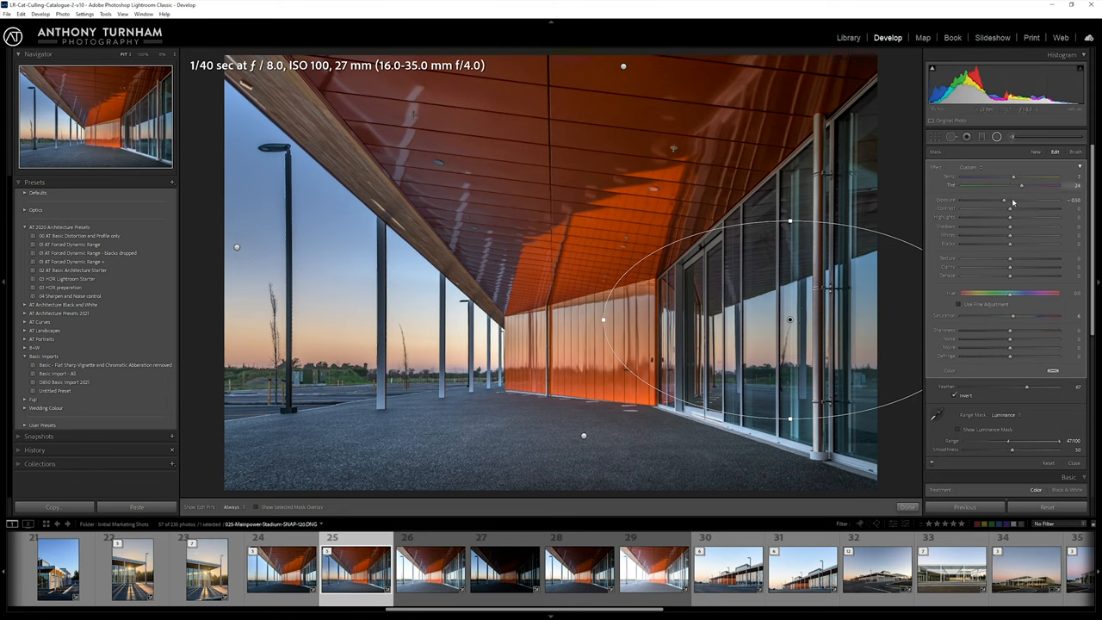
pyautogui.moveTo(1002, 200); pyautogui.dragTo(1009, 200)
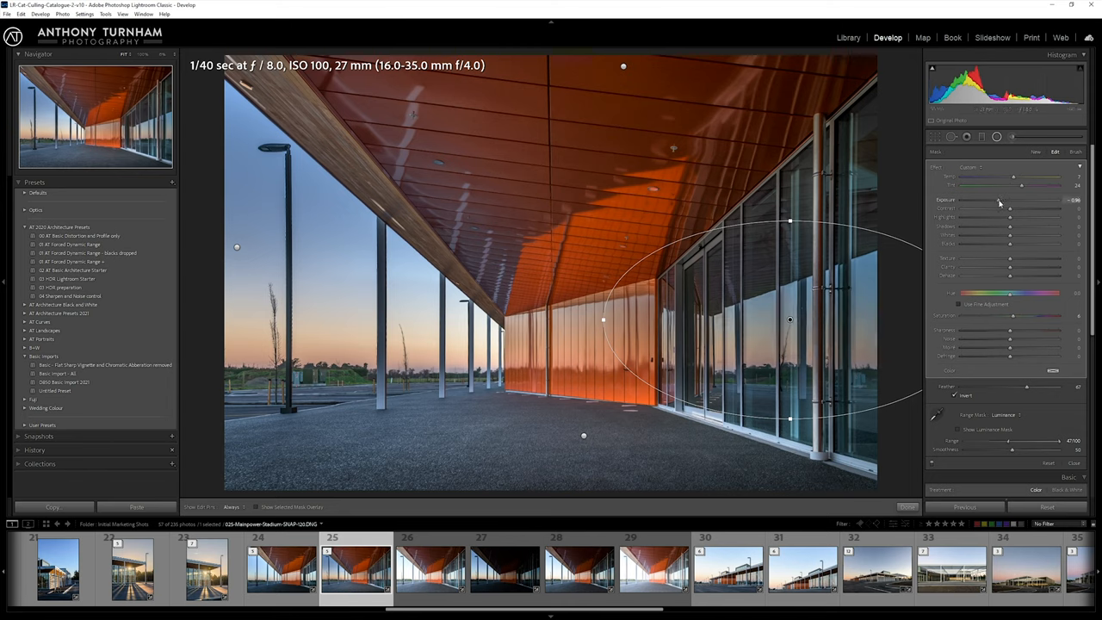
pyautogui.moveTo(1012, 200); pyautogui.dragTo(1003, 200)
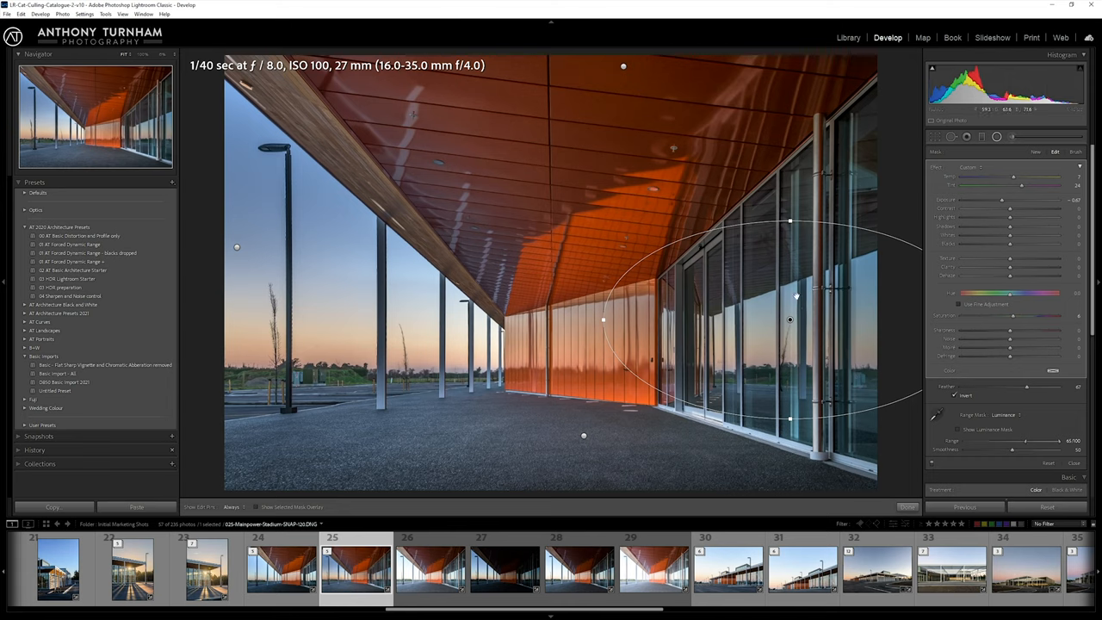
# Step: Move the radial filter pin toward the orange wall and back over the glass wall
pyautogui.moveTo(789, 318); pyautogui.dragTo(627, 348)
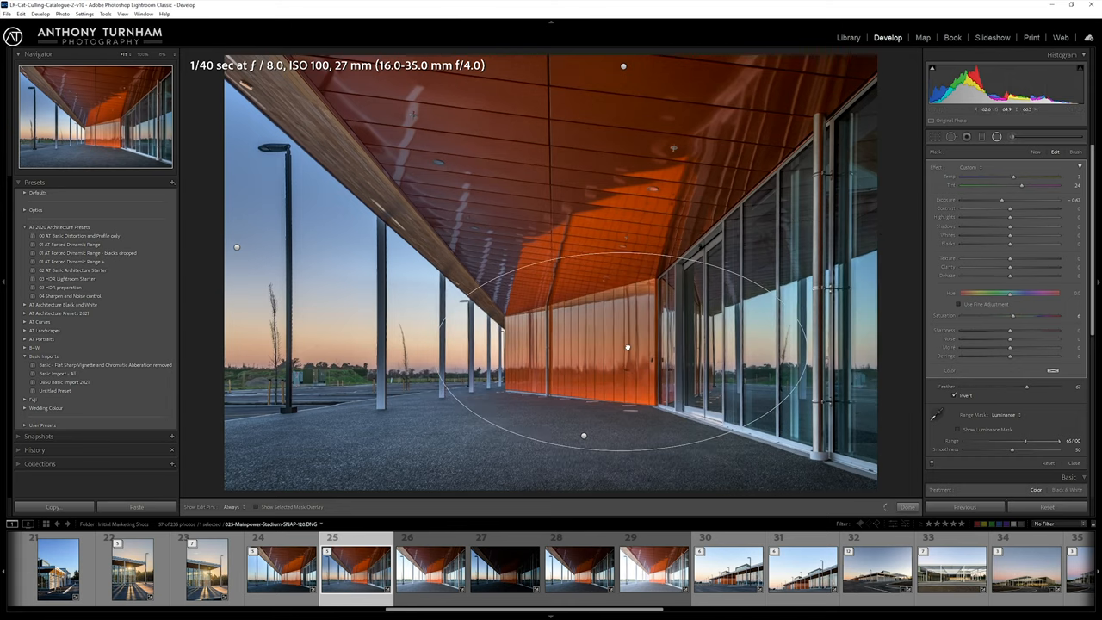
pyautogui.moveTo(627, 348); pyautogui.dragTo(813, 317)
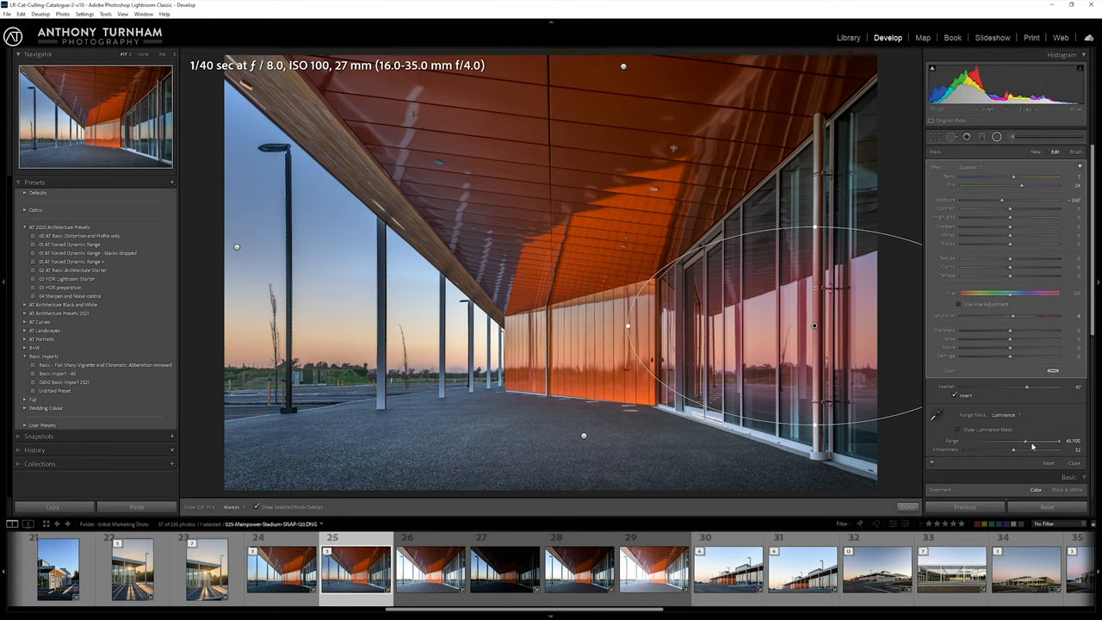
# Step: Refine the luminance Range and Smoothness so darkening falls mainly on the sky reflection
pyautogui.moveTo(1013, 449); pyautogui.dragTo(1051, 449)
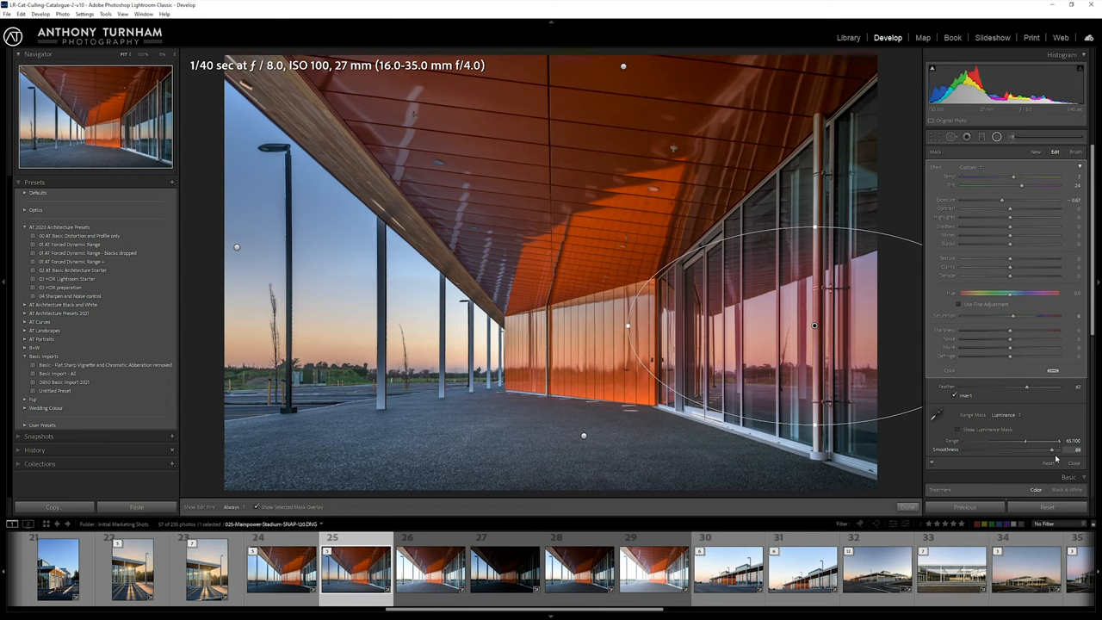
pyautogui.moveTo(1037, 450); pyautogui.dragTo(1076, 449)
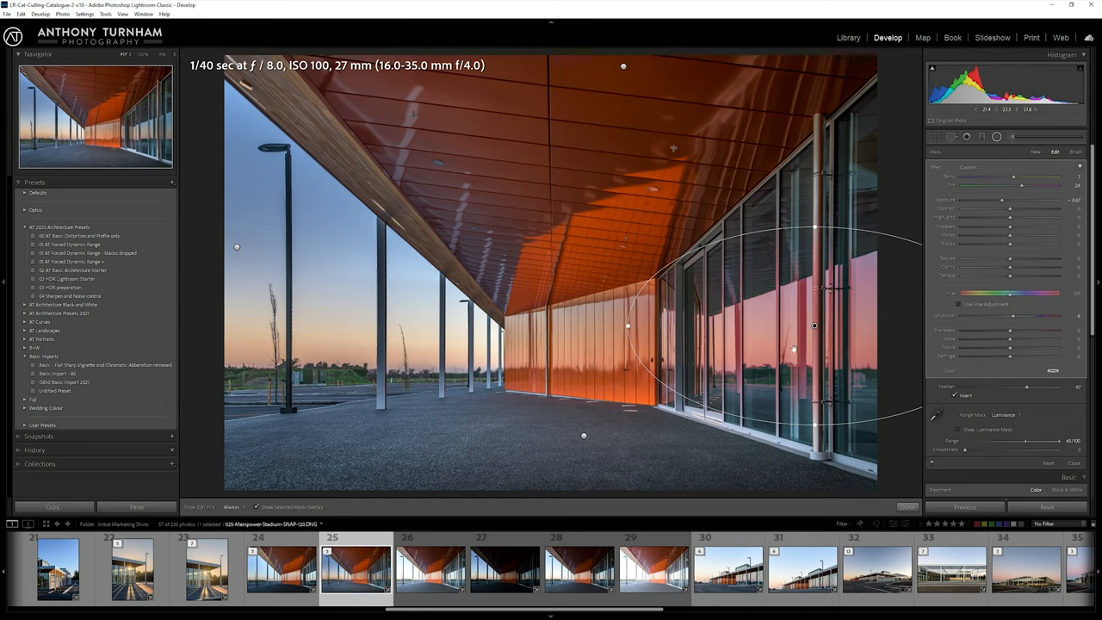
pyautogui.moveTo(1027, 441); pyautogui.dragTo(1043, 441)
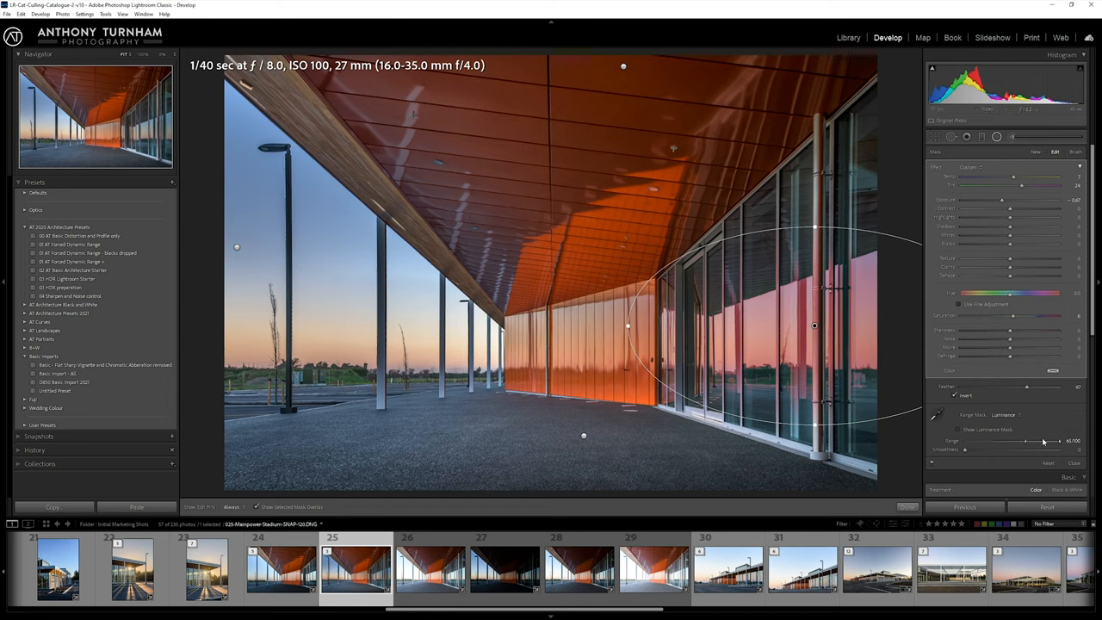
pyautogui.moveTo(1047, 441); pyautogui.dragTo(1025, 441)
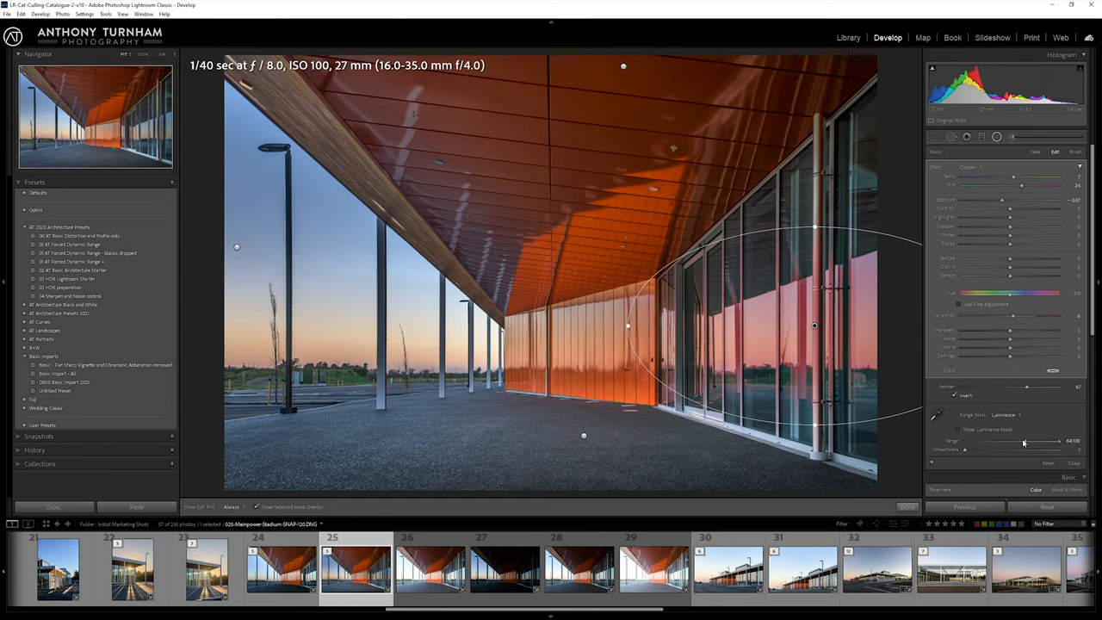
pyautogui.moveTo(1054, 441); pyautogui.dragTo(975, 441)
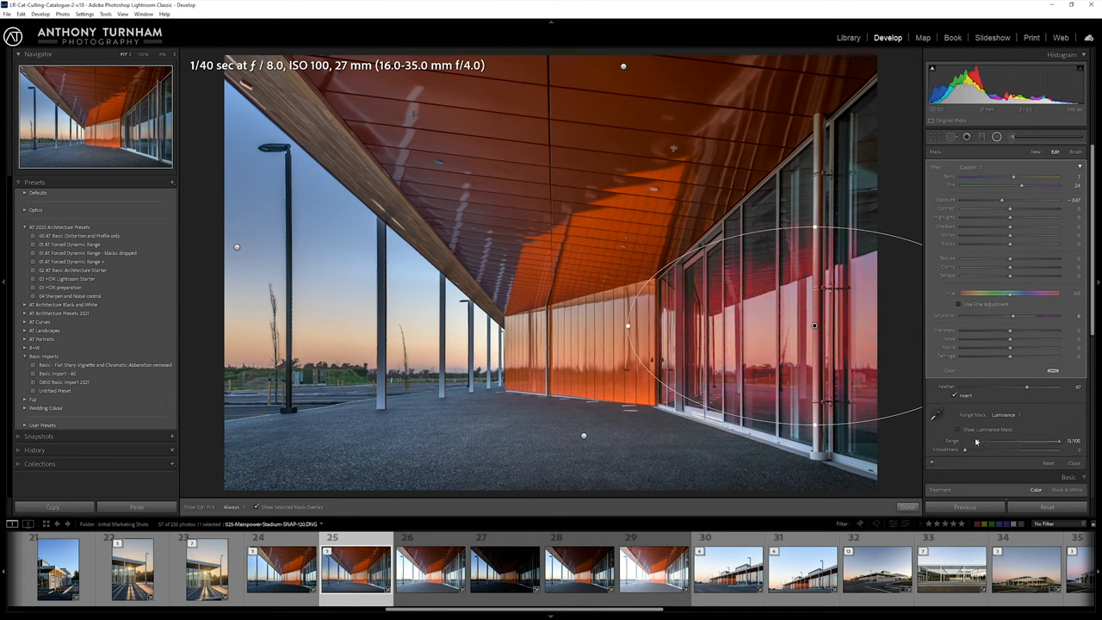
pyautogui.moveTo(975, 441); pyautogui.dragTo(993, 441)
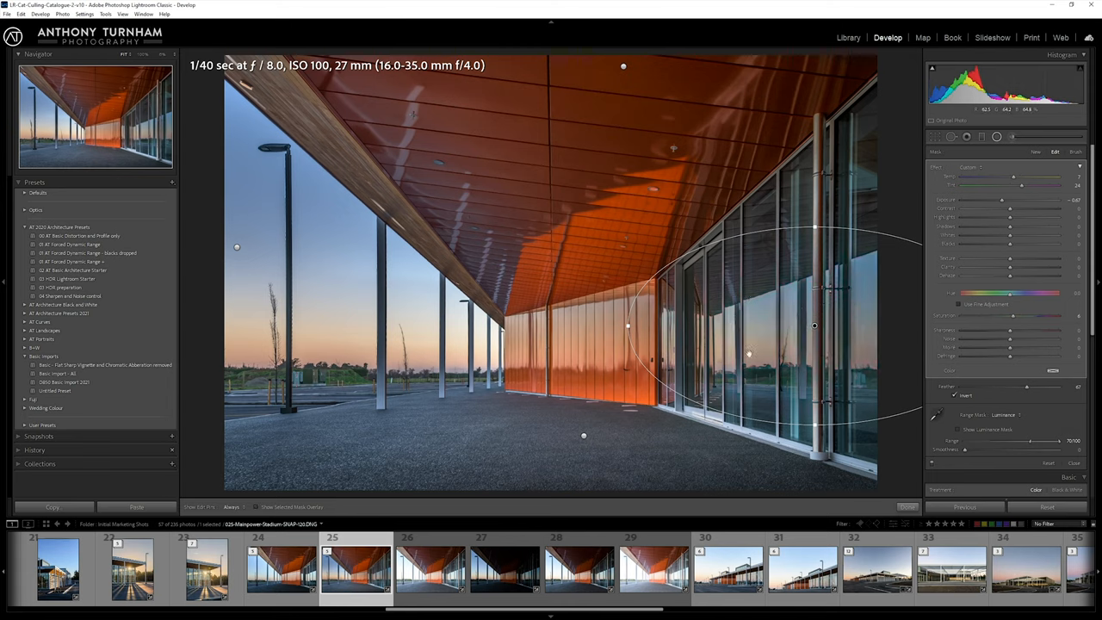
pyautogui.moveTo(1003, 199); pyautogui.dragTo(1006, 200)
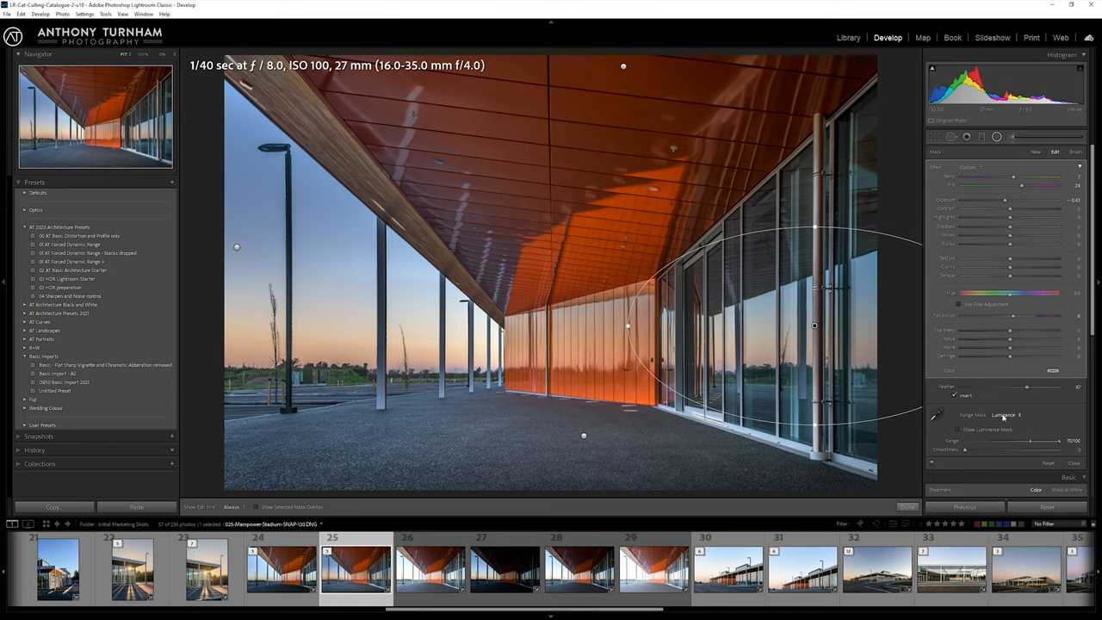
pyautogui.click(1006, 413)
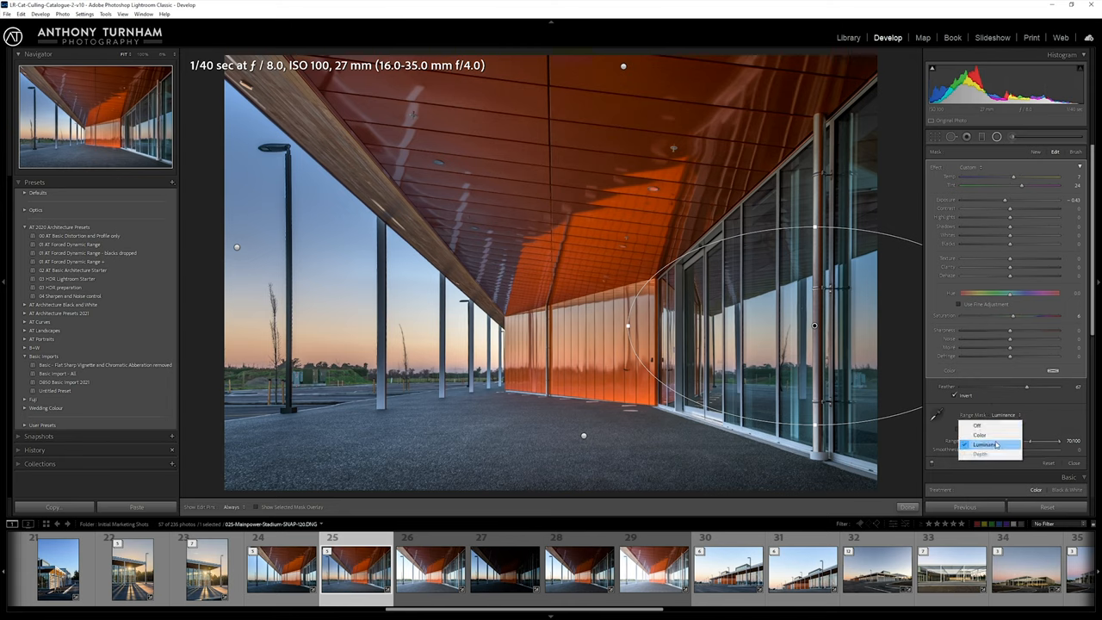